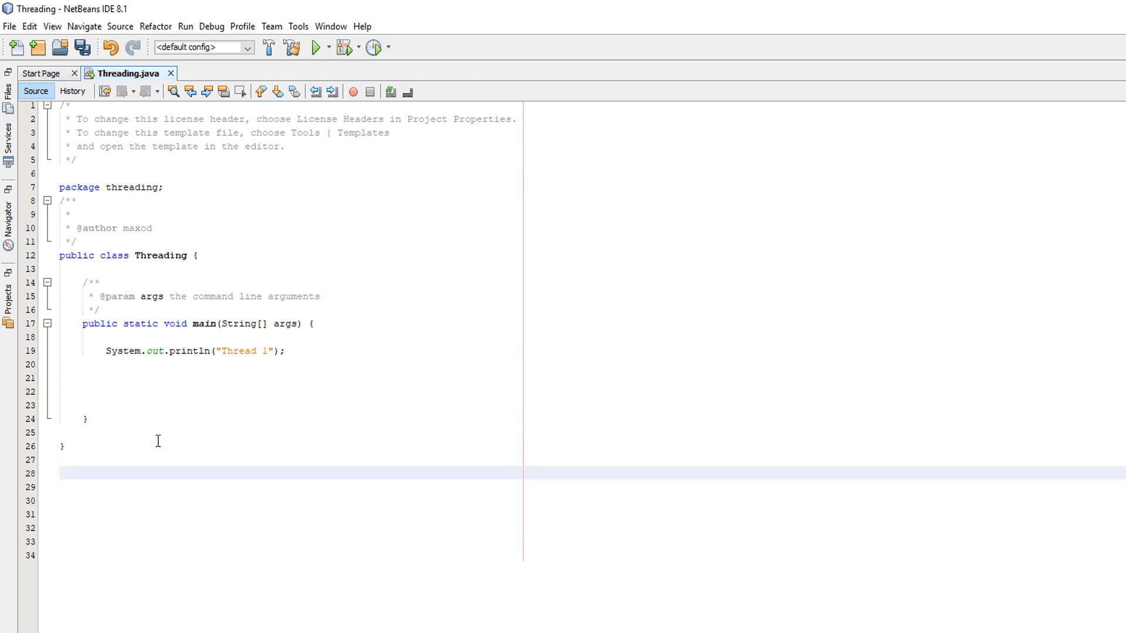
Step: Declare 'class Task2 extends Thread {' below the Threading class
text(class Task)
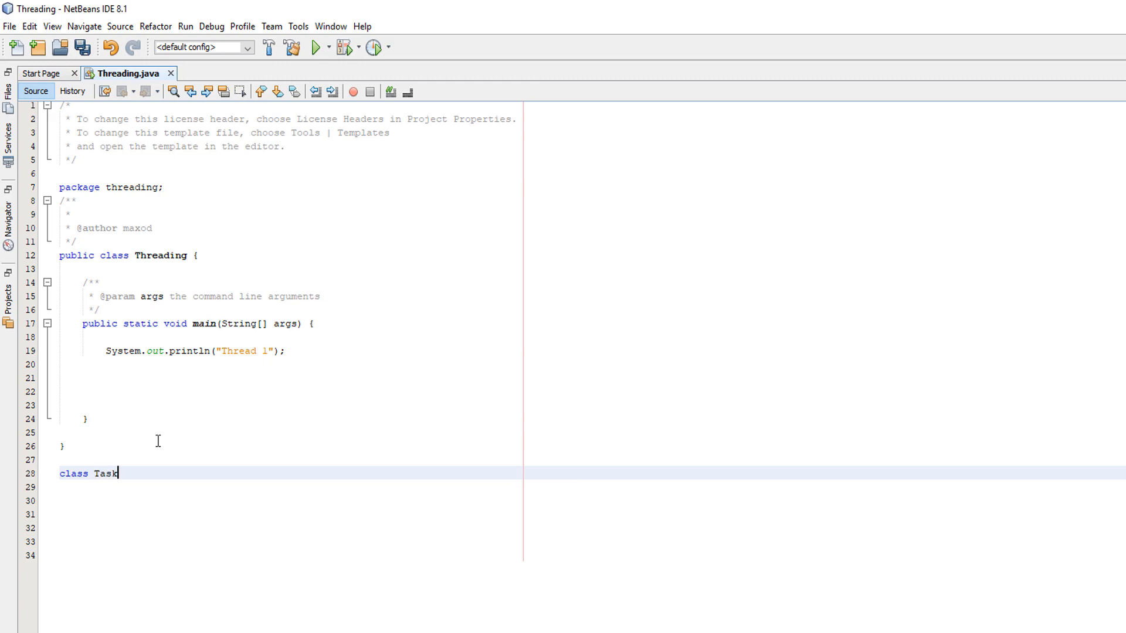
text(2 exte)
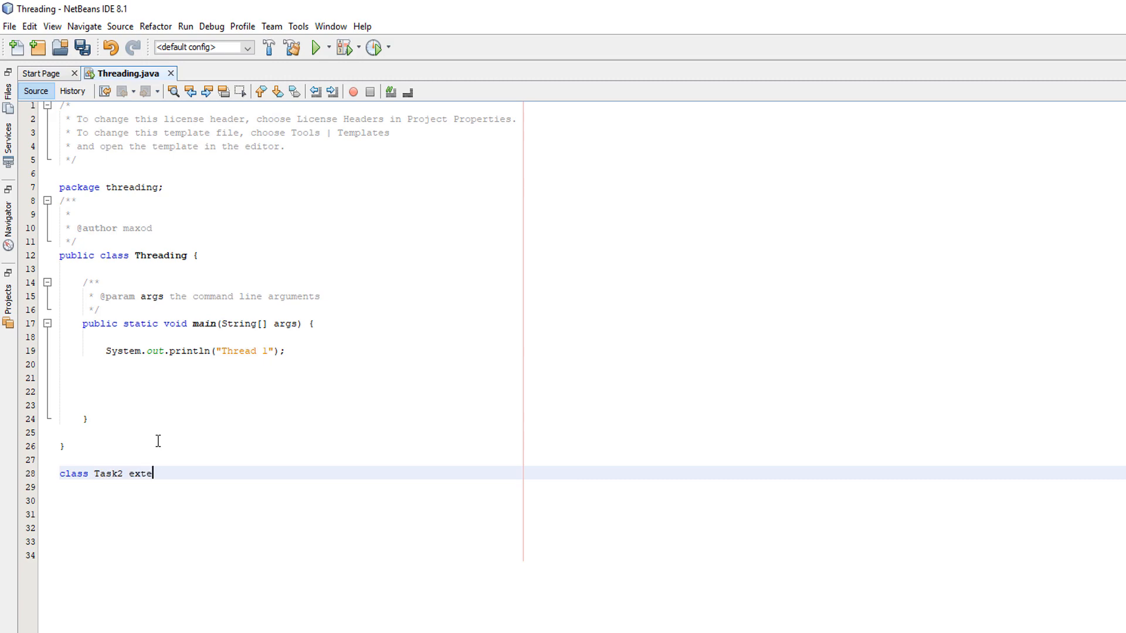
text(nds Thread)
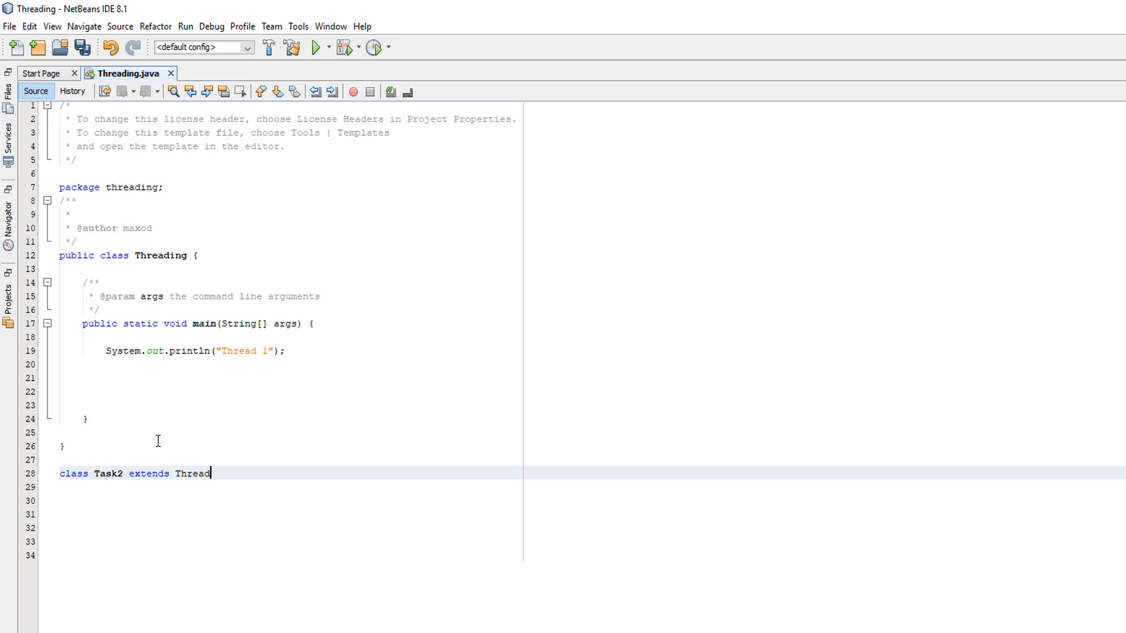
text({)
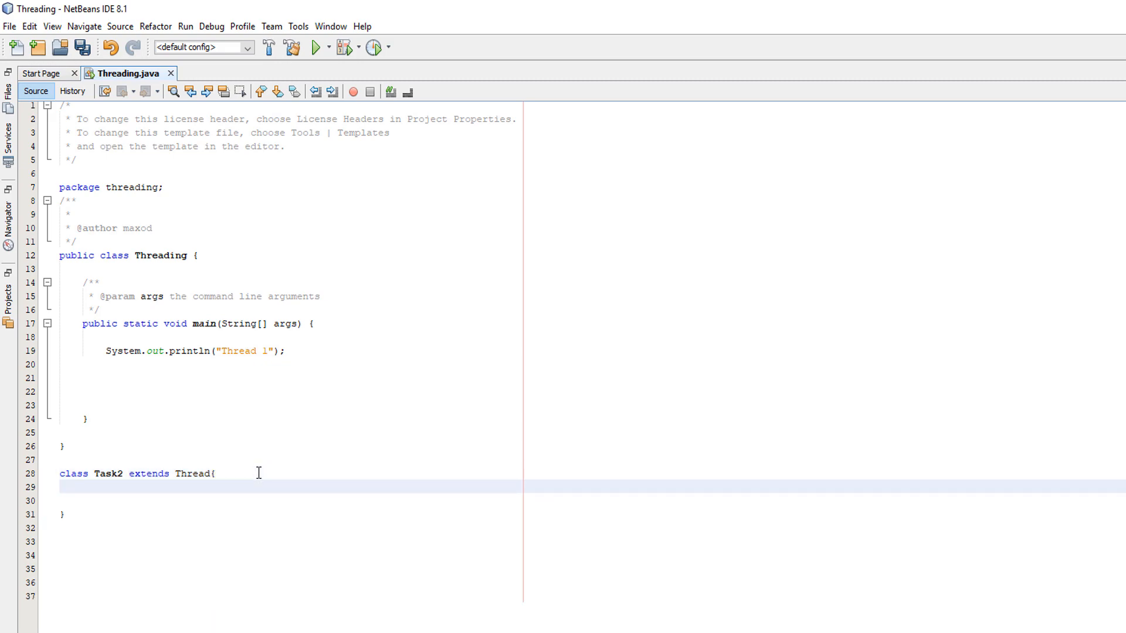
Step: Add an empty 'public void run()' method inside Task2
text(public v)
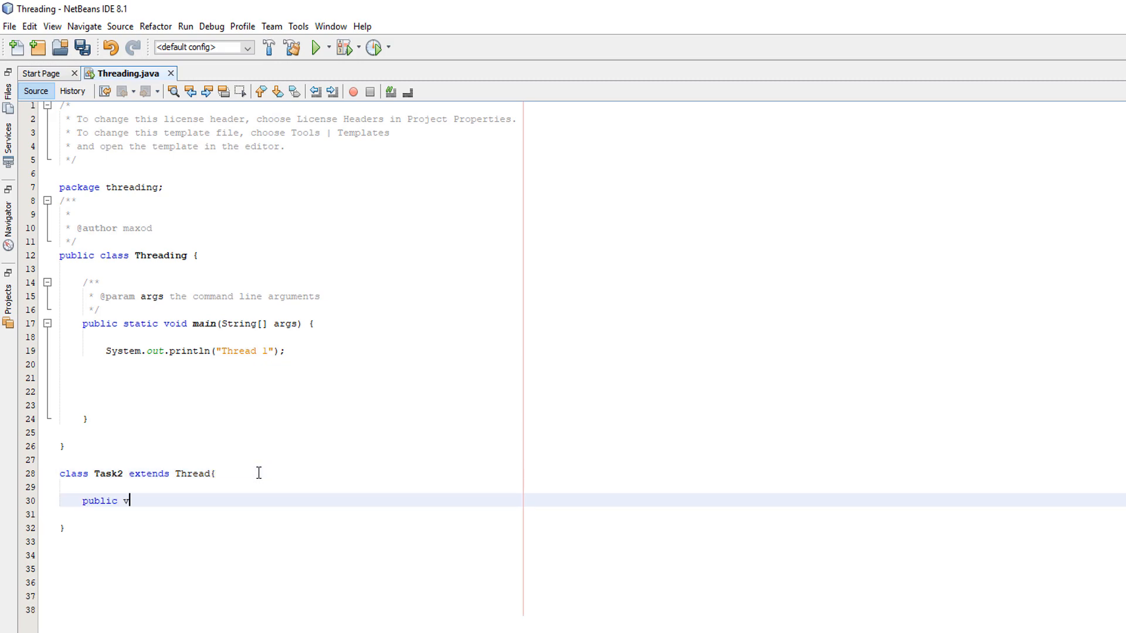
text(oid run{)
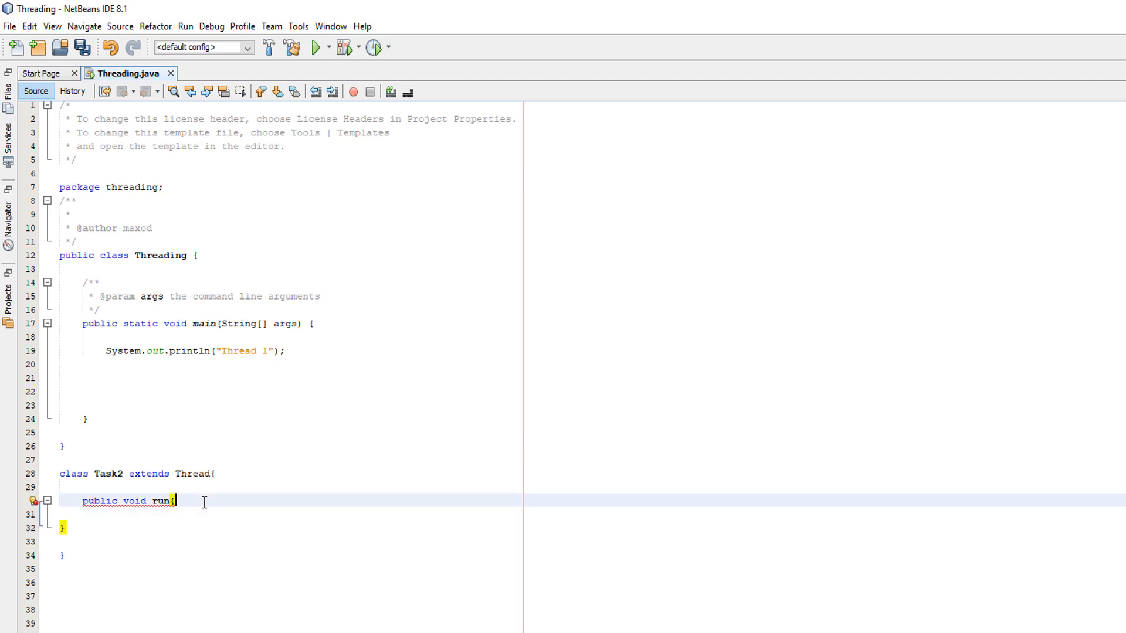
text((){)
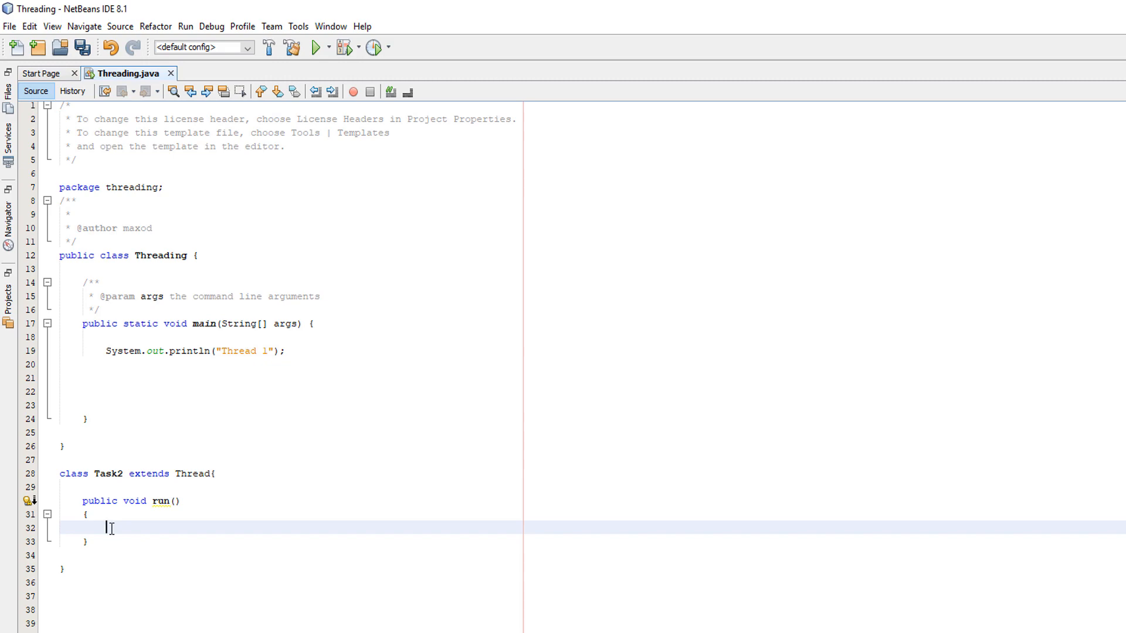
Step: Fill run() with a for loop to 2000 that prints "Count:" + i
text(for(int i)
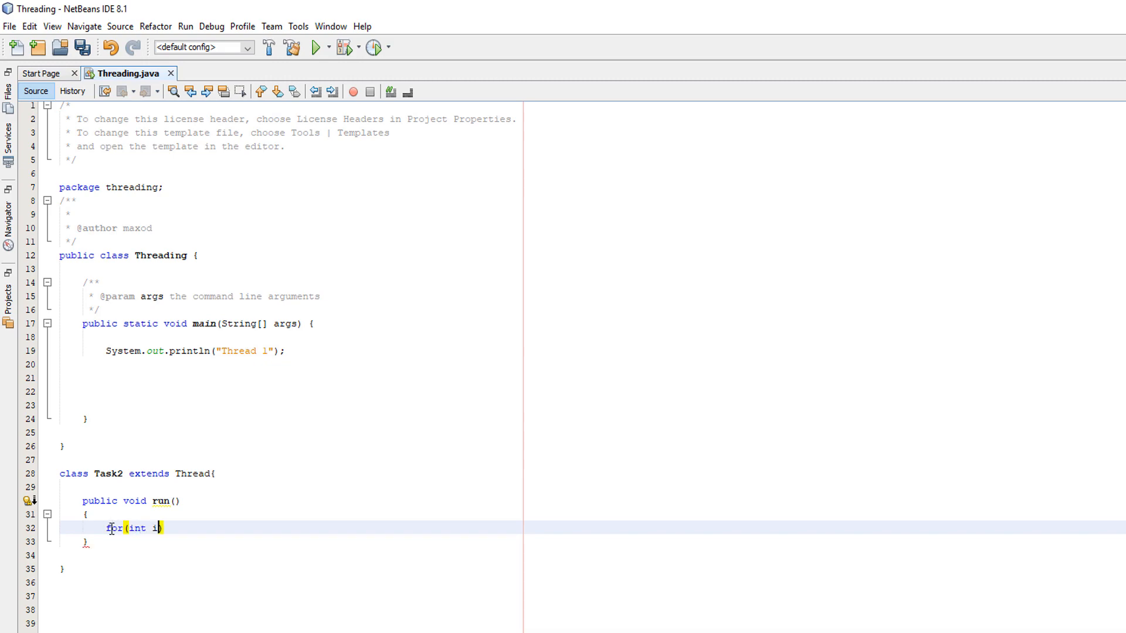
text(= 0; i)
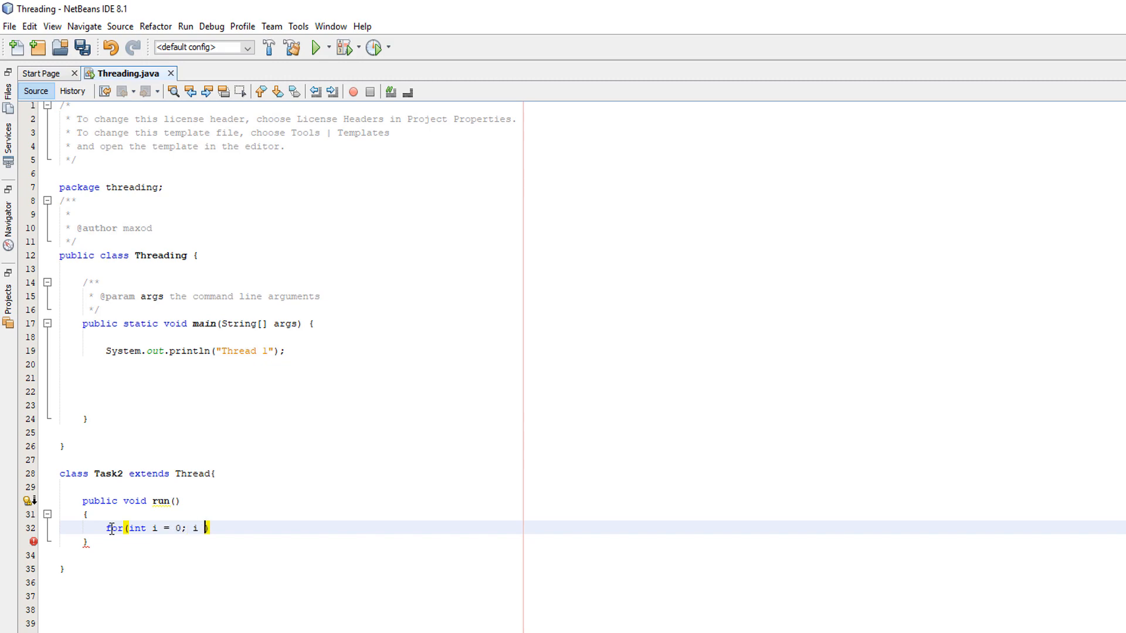
text(< 2000; io)
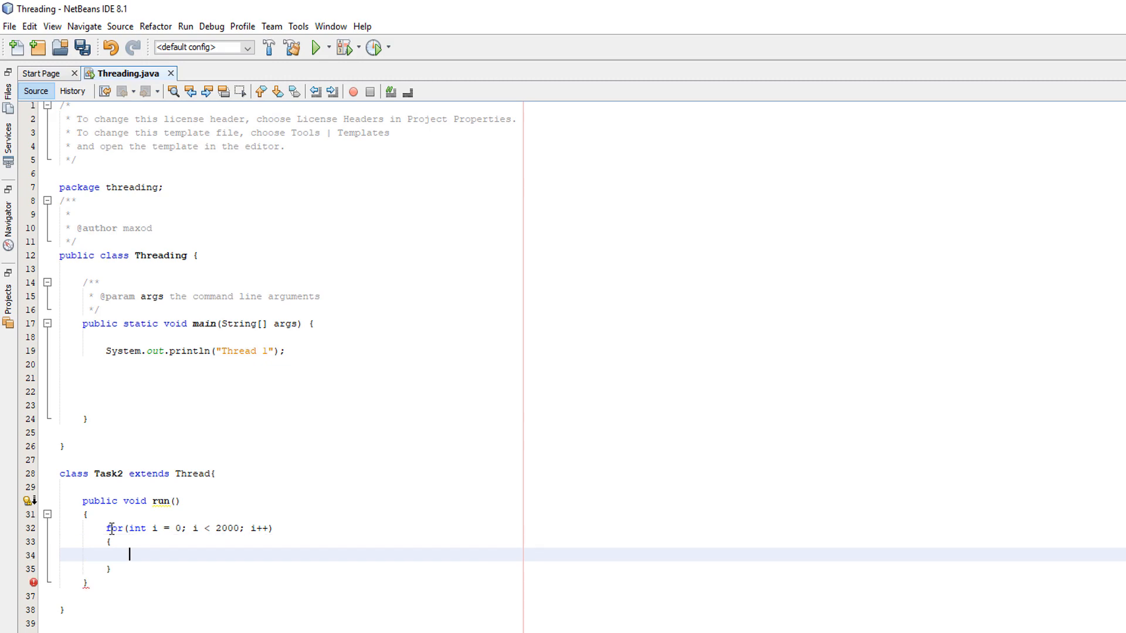
text(System,.)
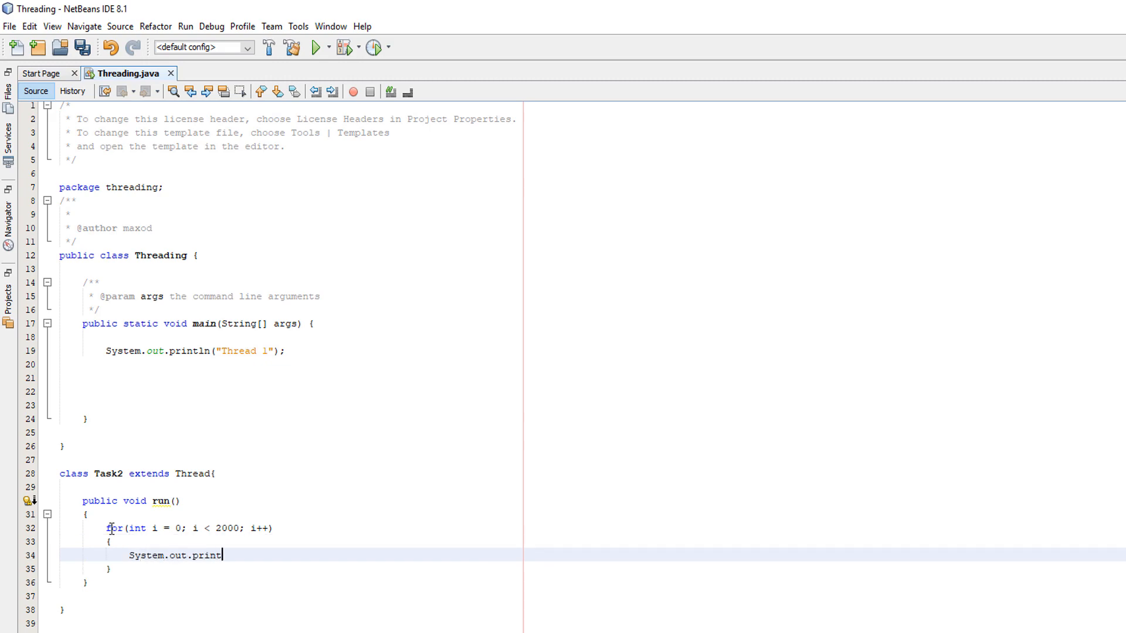
text(ln("Count" +)
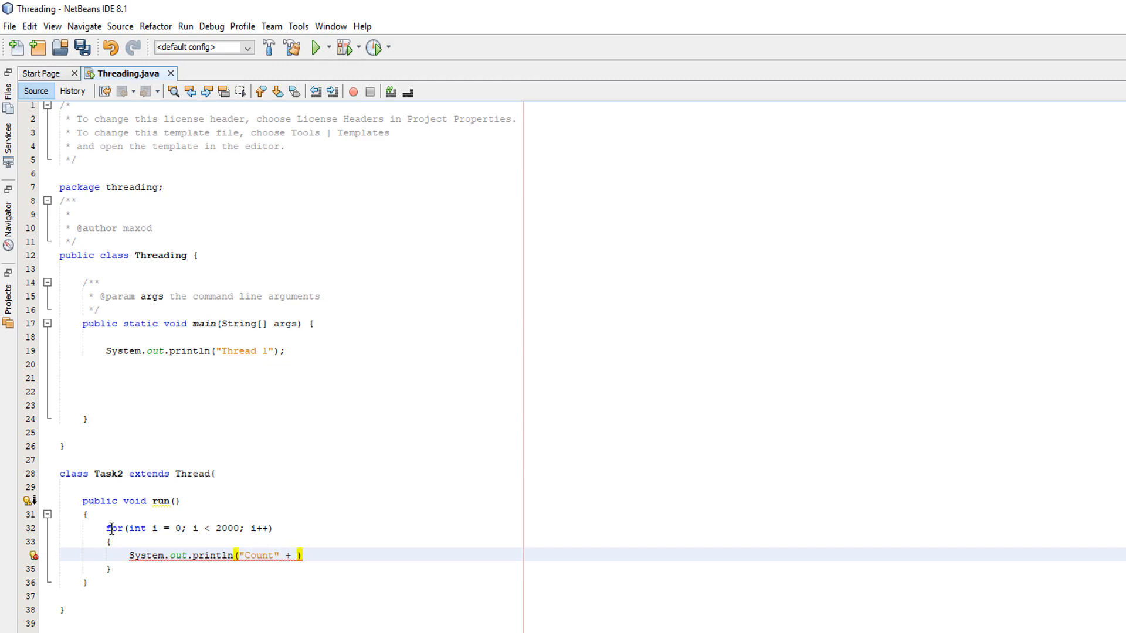
text(: i)
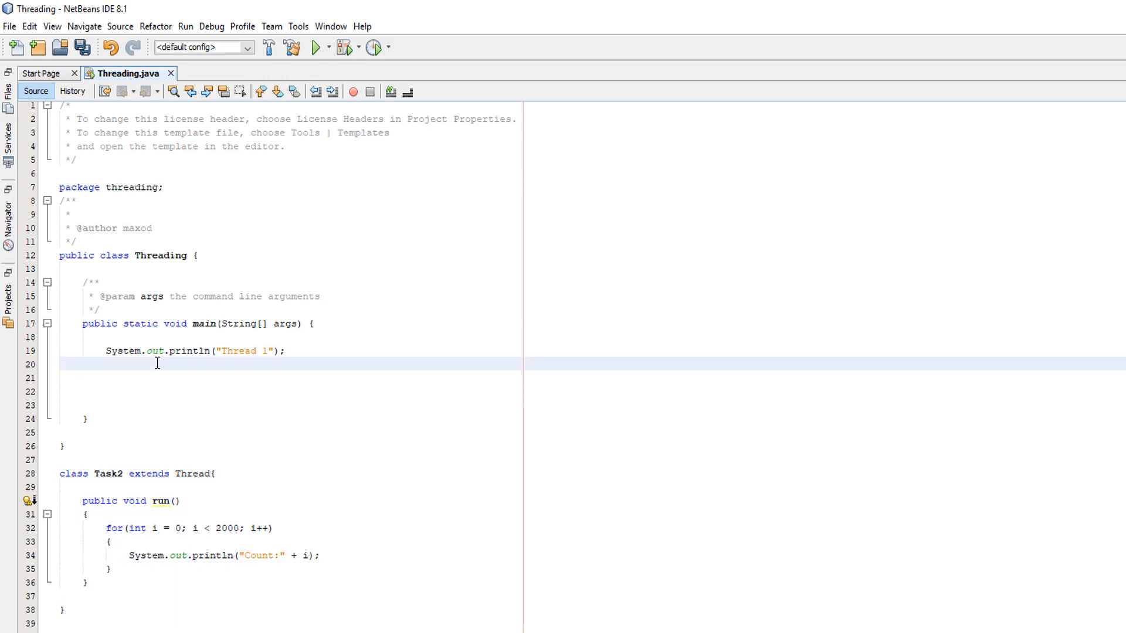
Step: Declare 'Task2 Thread2 = new Task2();' in main after the Thread 1 print
text(Task 2)
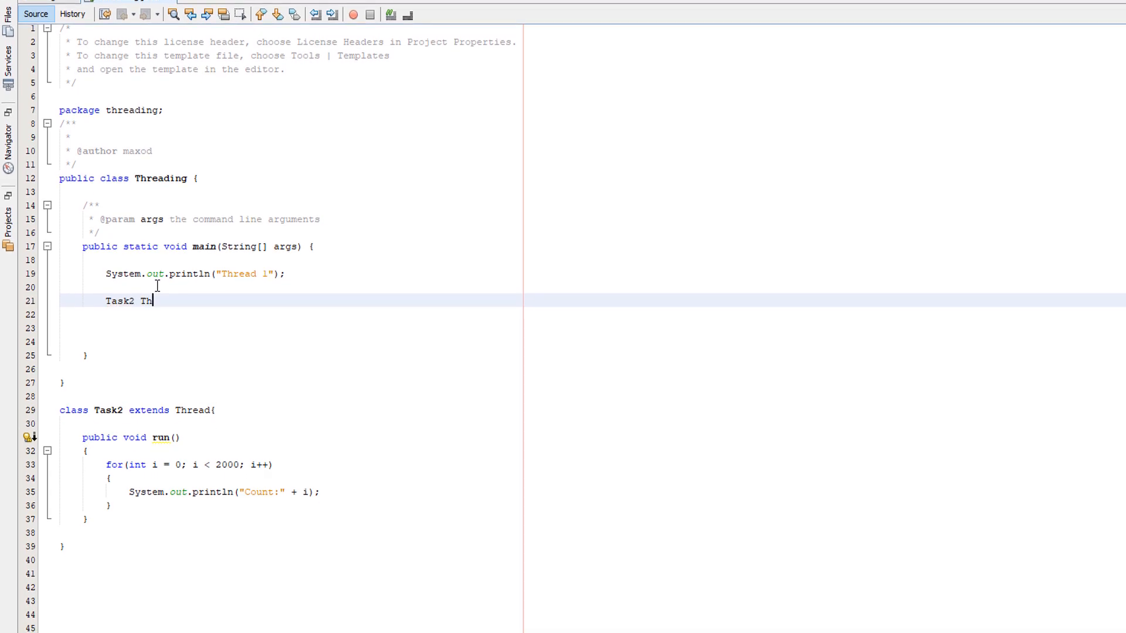
text(read2)
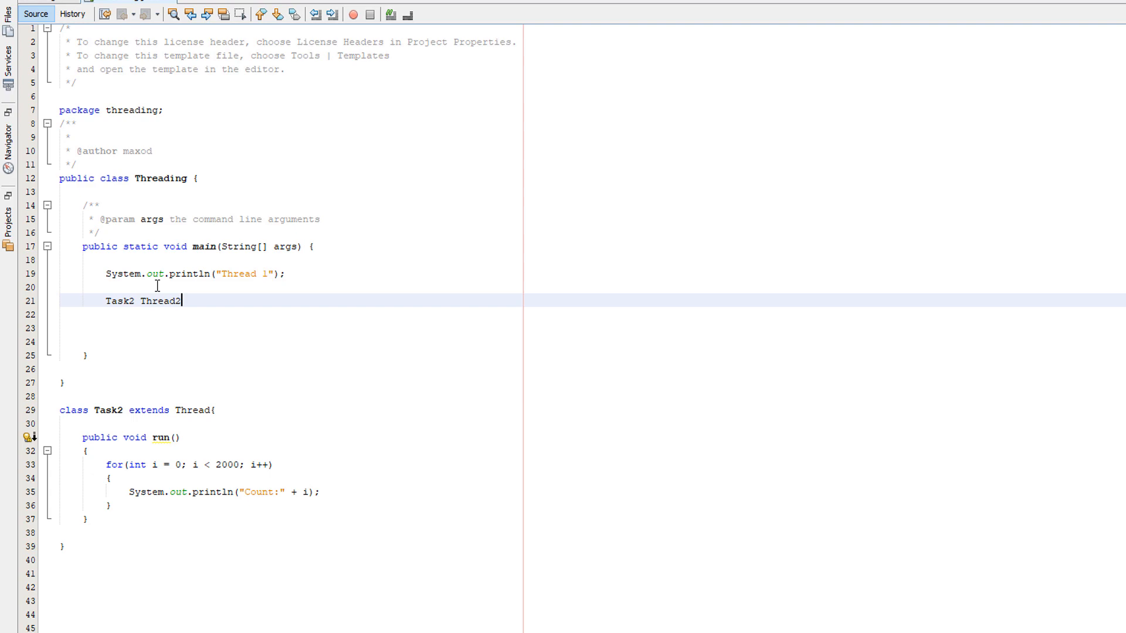
text(= new)
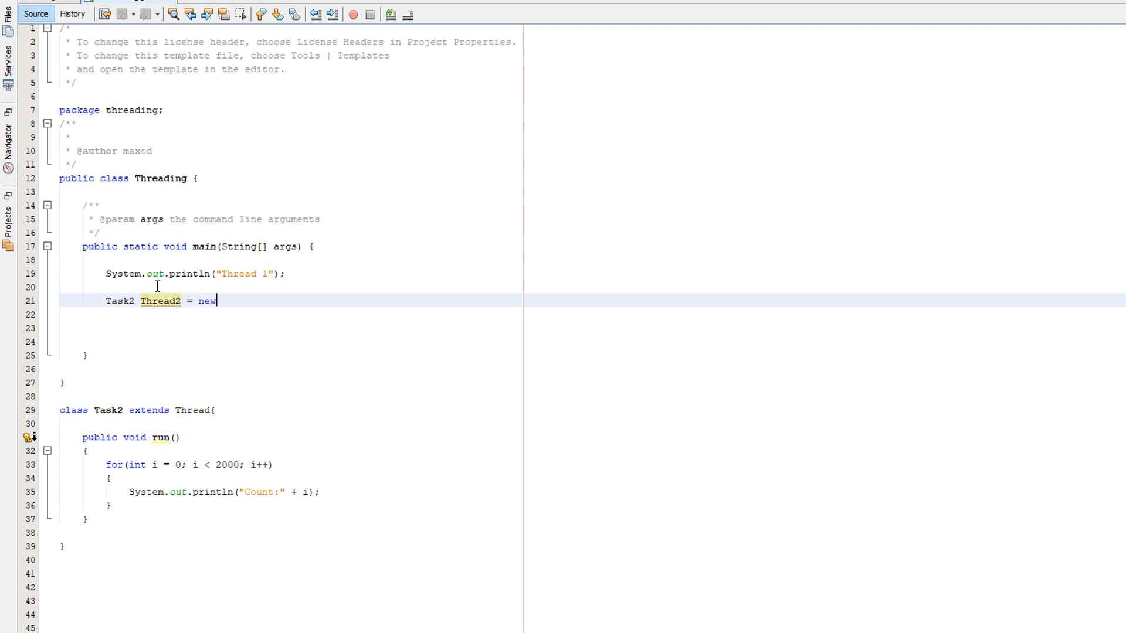
text(Task2();)
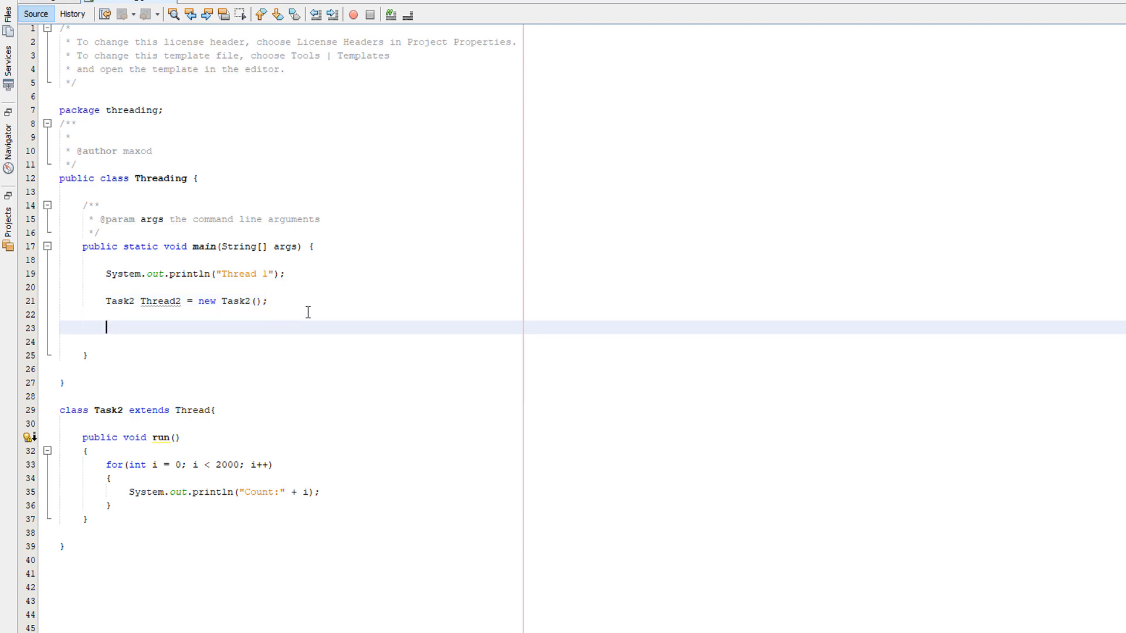
Step: Add 'Thread2.start();' on the line after the Thread2 declaration
click(277, 311)
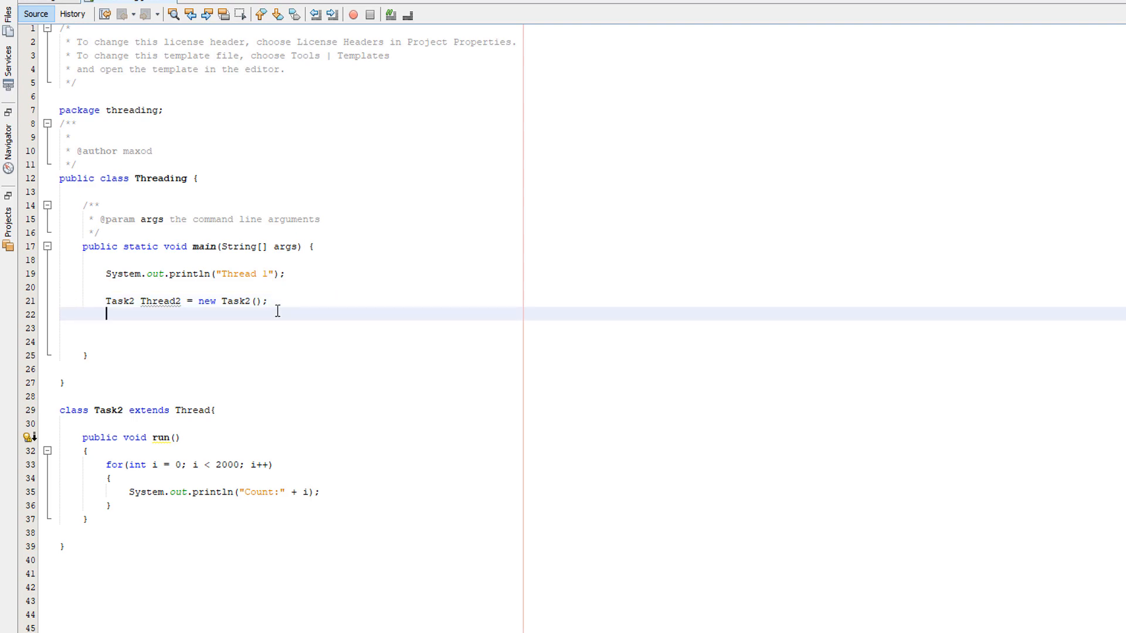
mouse_move(136, 314)
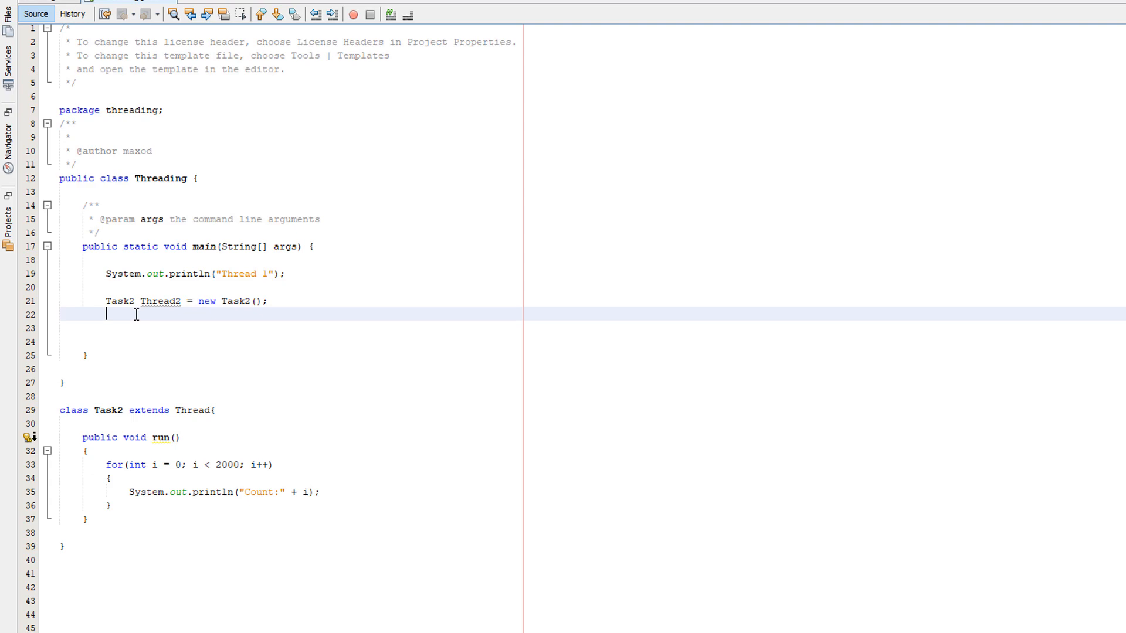
text(Thread2)
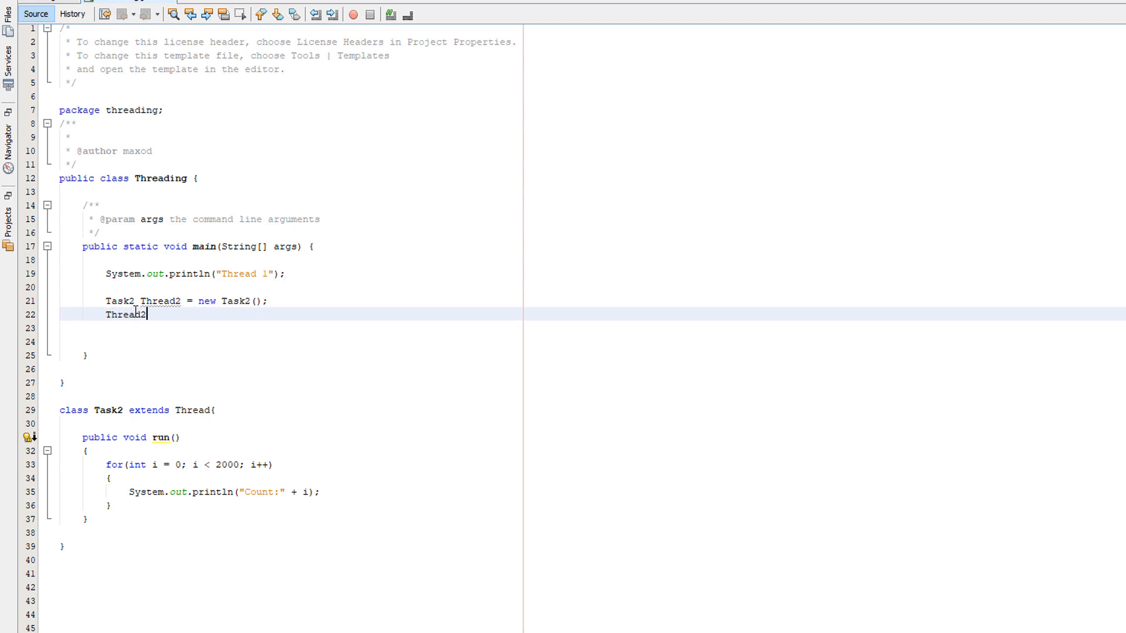
text(.start)
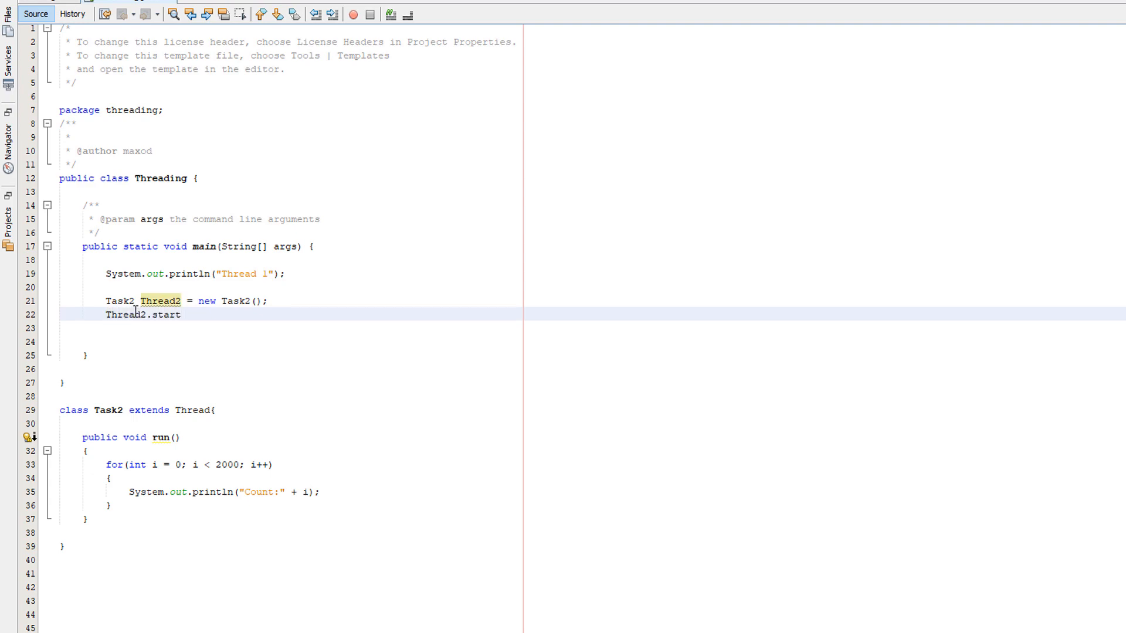
text(();)
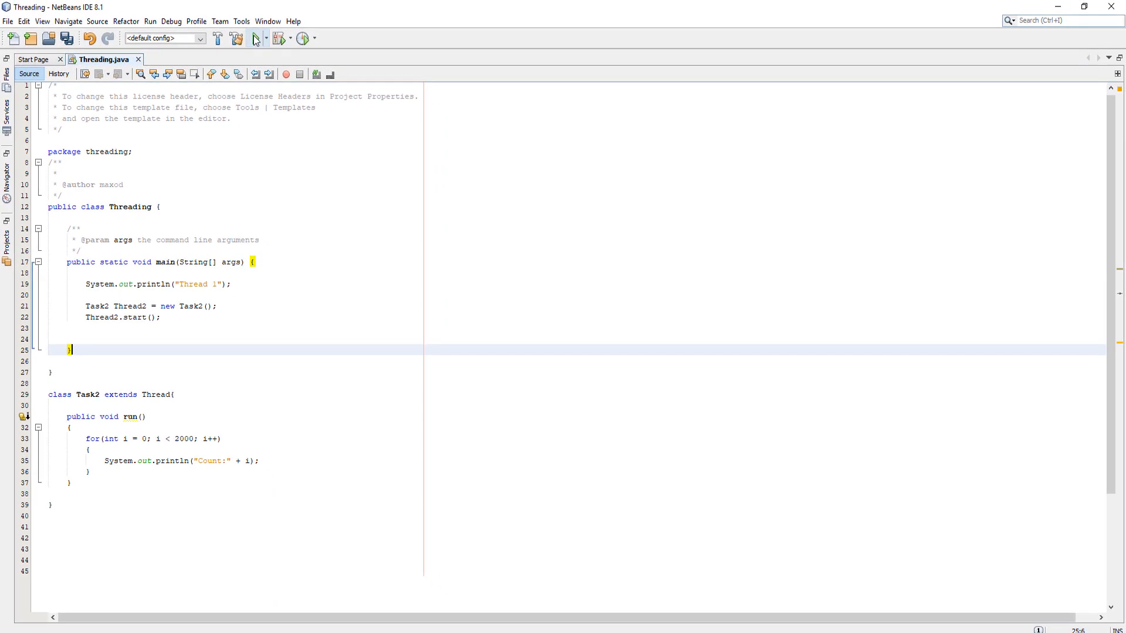
Step: Run the Threading project, producing Thread 1 then Count:0 through Count:1999
click(253, 38)
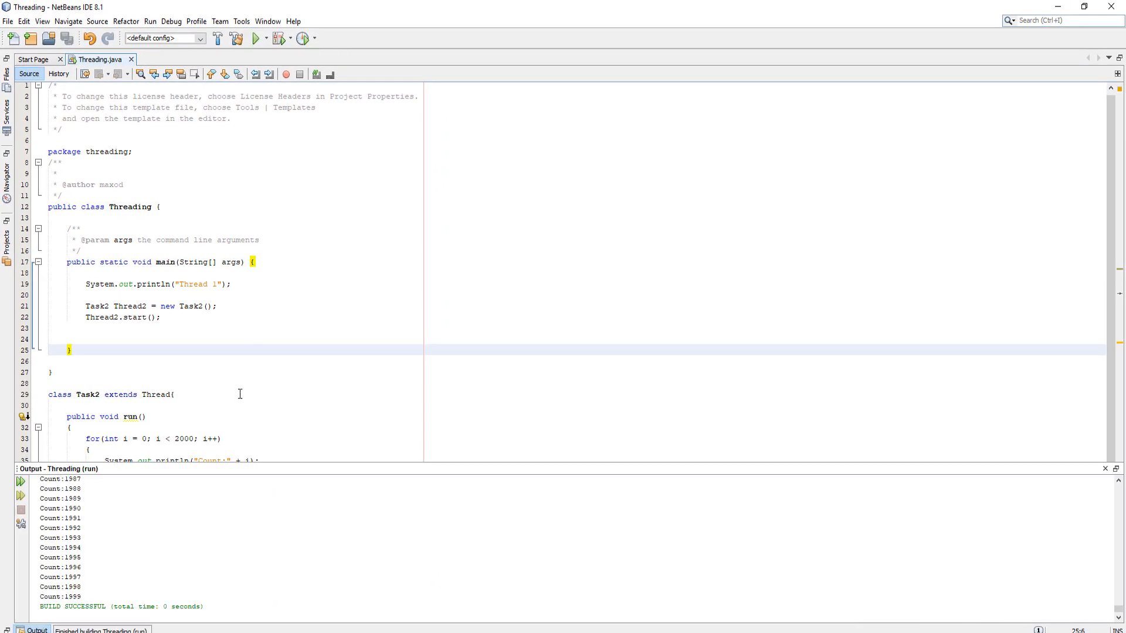
click(254, 37)
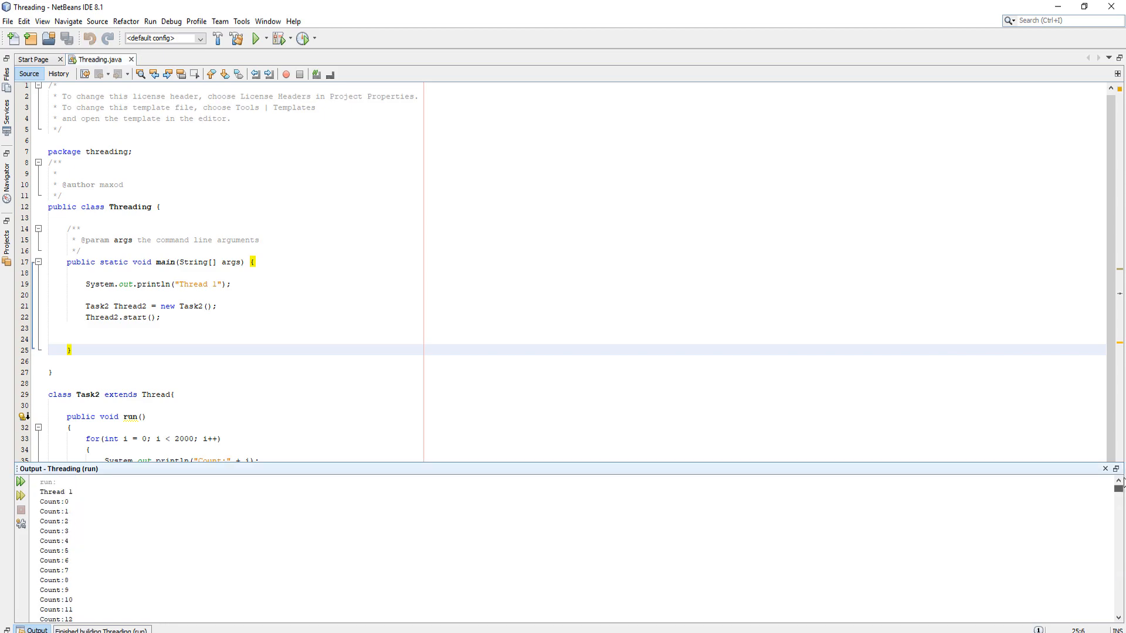
mouse_move(150, 564)
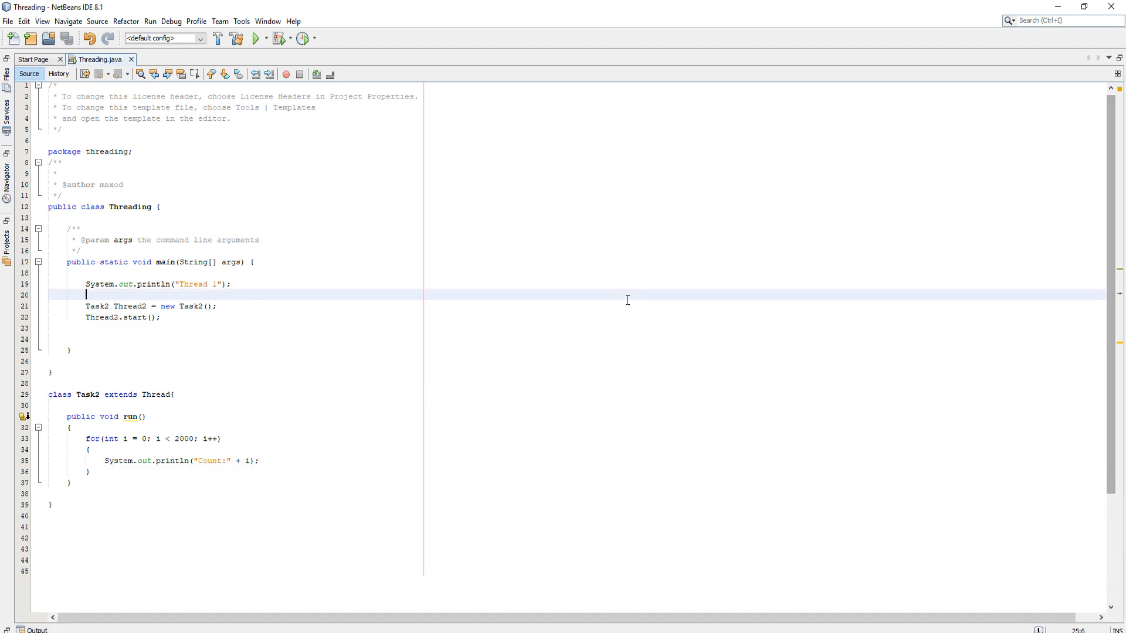
Step: Start an 'if(' statement on a new line after Thread2.start()
click(68, 350)
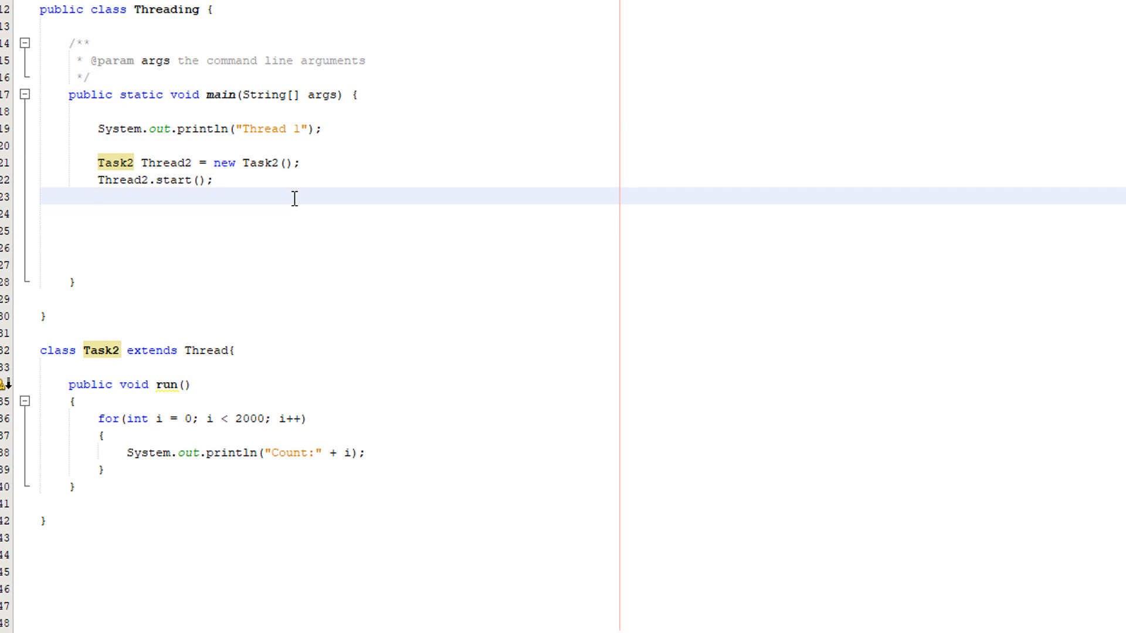
key(enter)
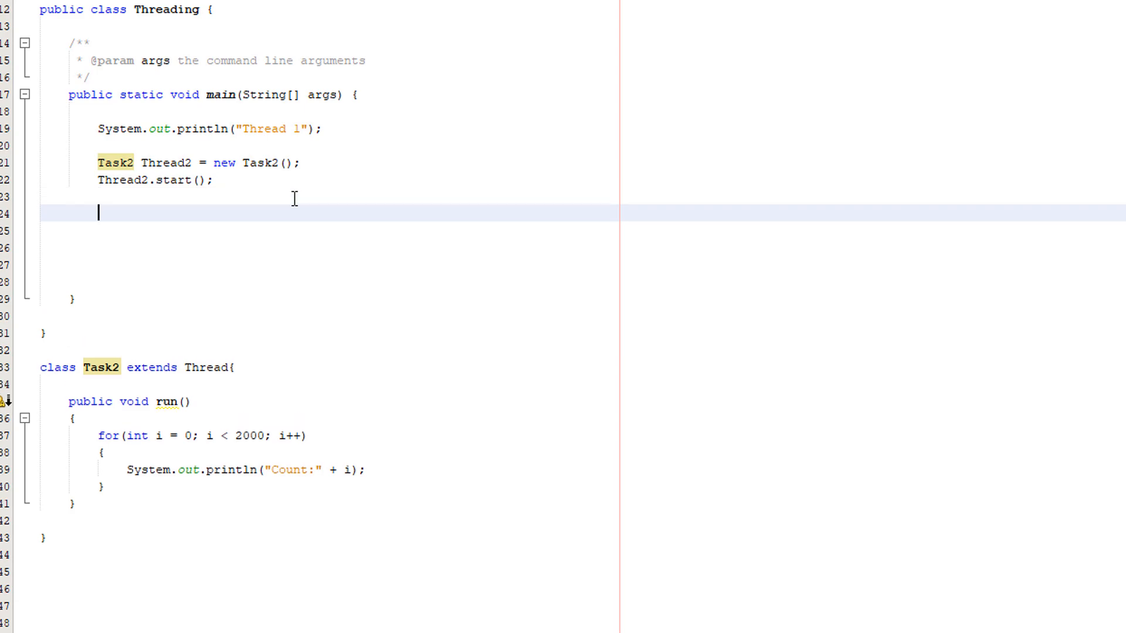
text(if()
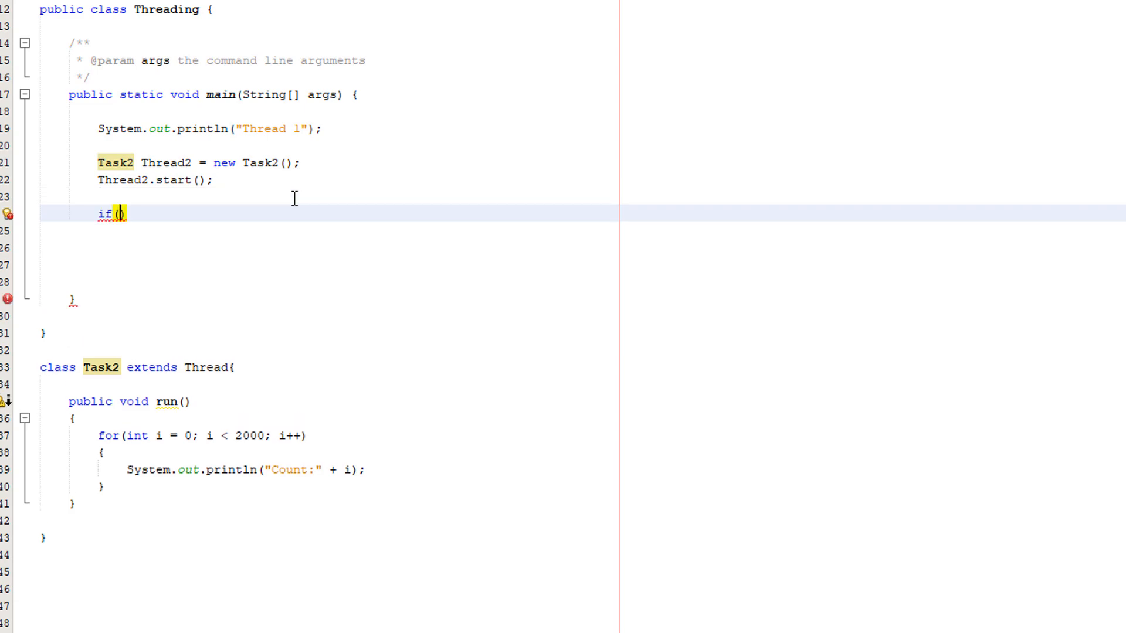
Step: Complete the condition as Runtime.getRuntime().availableProcessors() > 2 with a brace body
text(Runtime.getRuntime().availableProcessors())
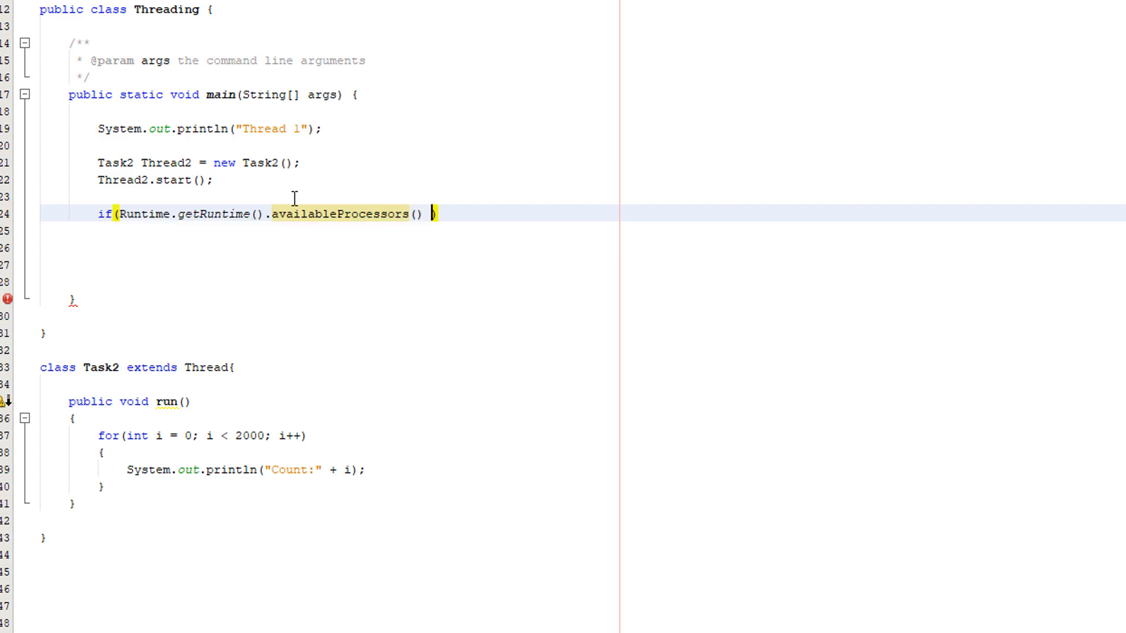
text(> 2))
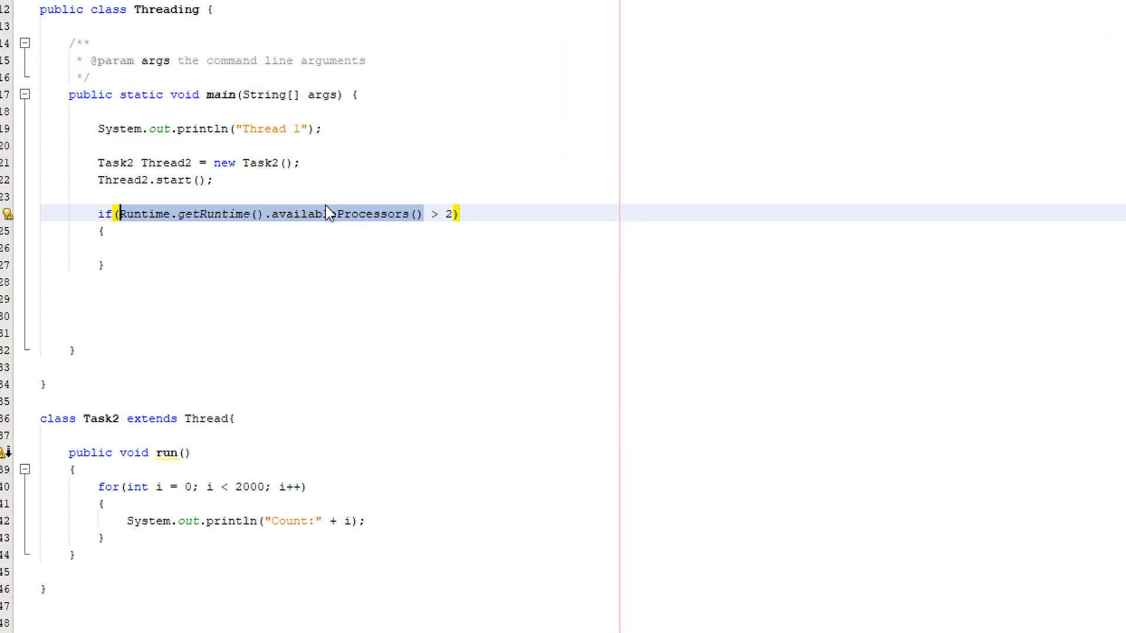
mouse_move(603, 221)
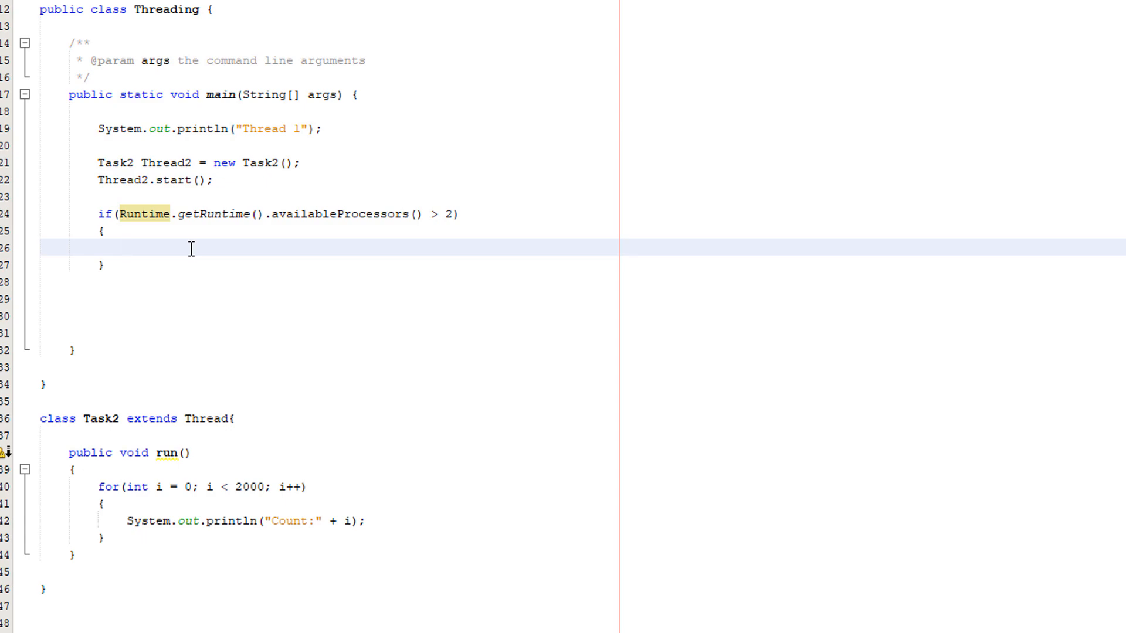
Step: Declare 'Task2 Thread3 = new Task2();' inside the if block
text(Task)
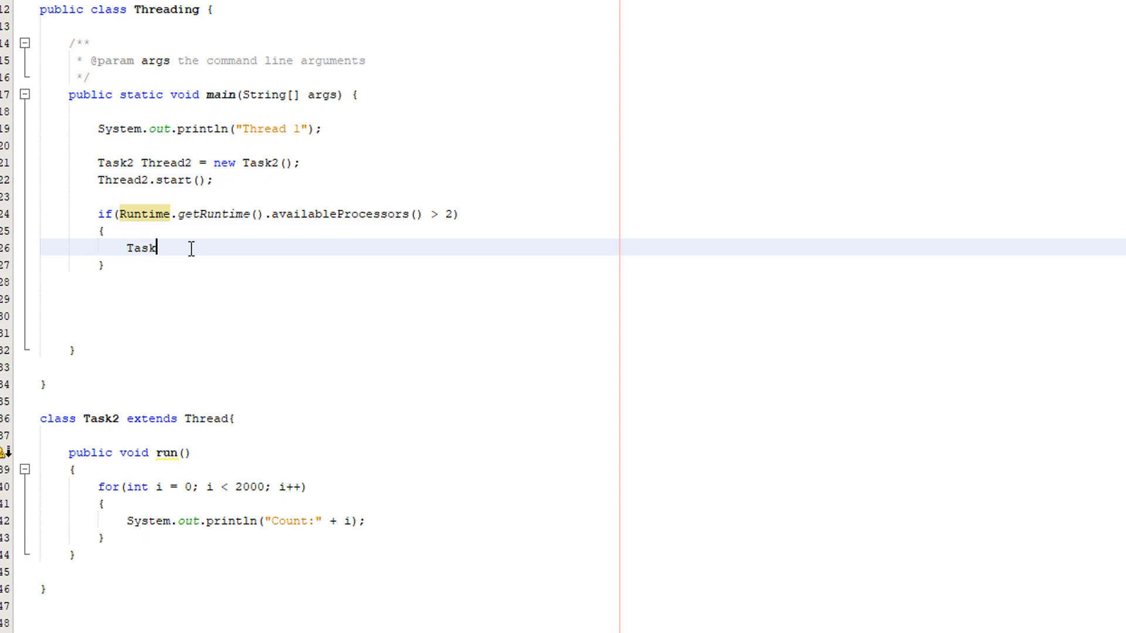
text(2 Thread3)
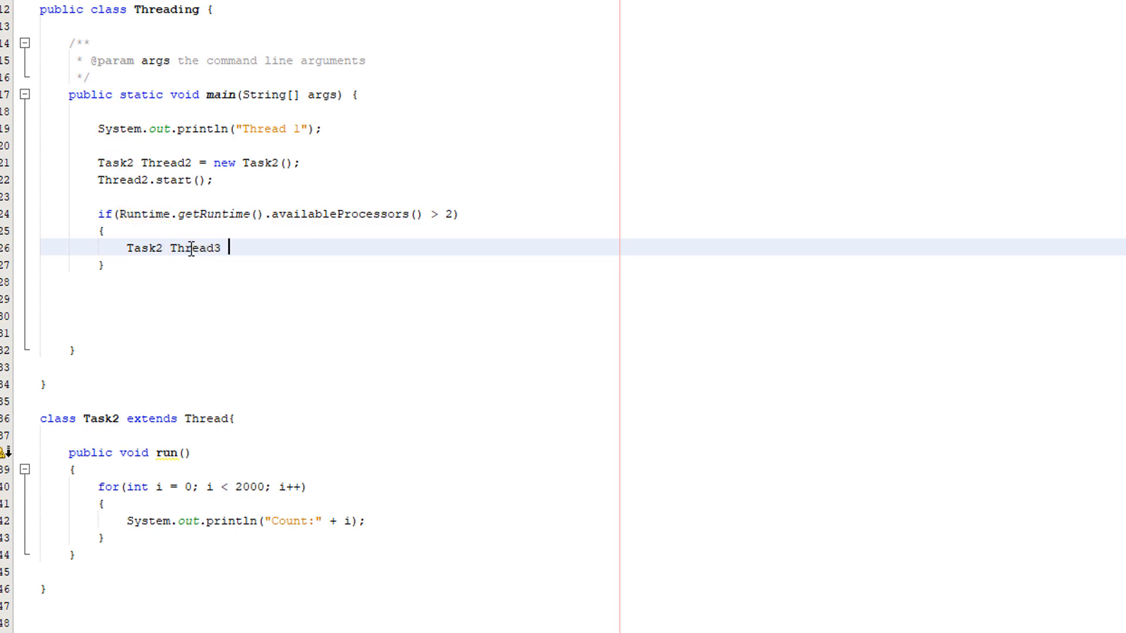
text(= new Task)
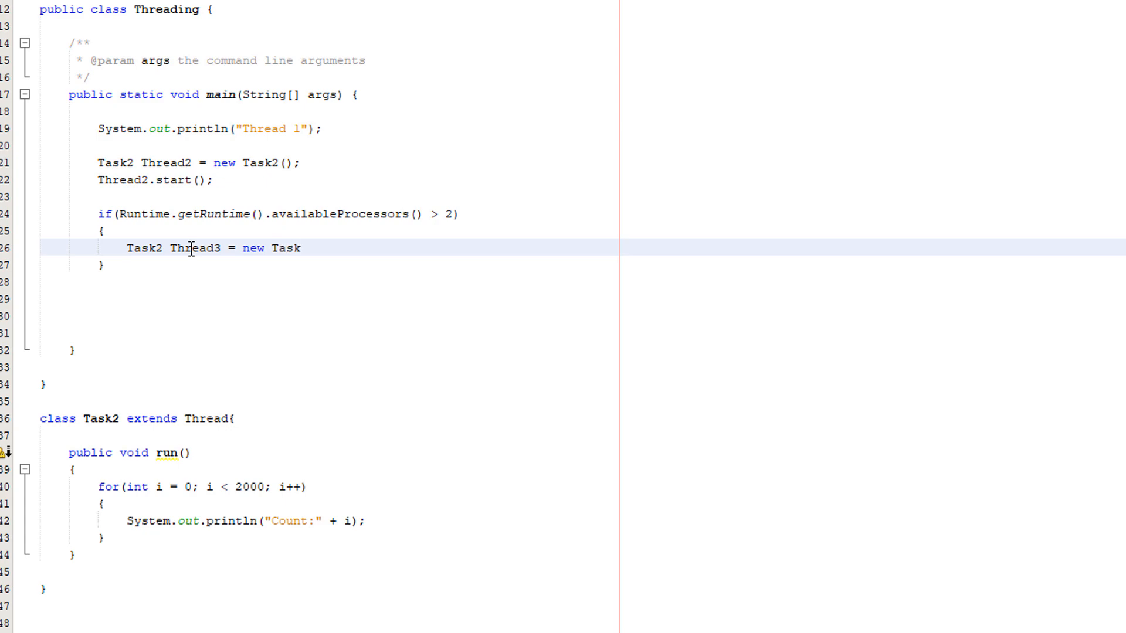
text(2();)
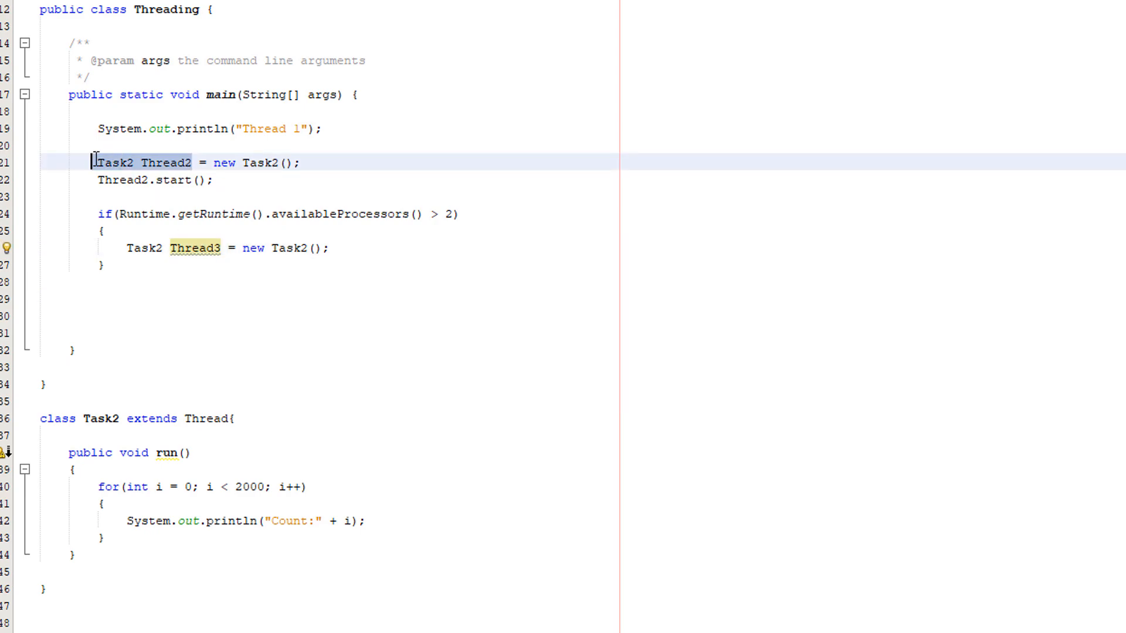
Step: Add 'Thread3.start' after the Thread3 declaration
click(337, 247)
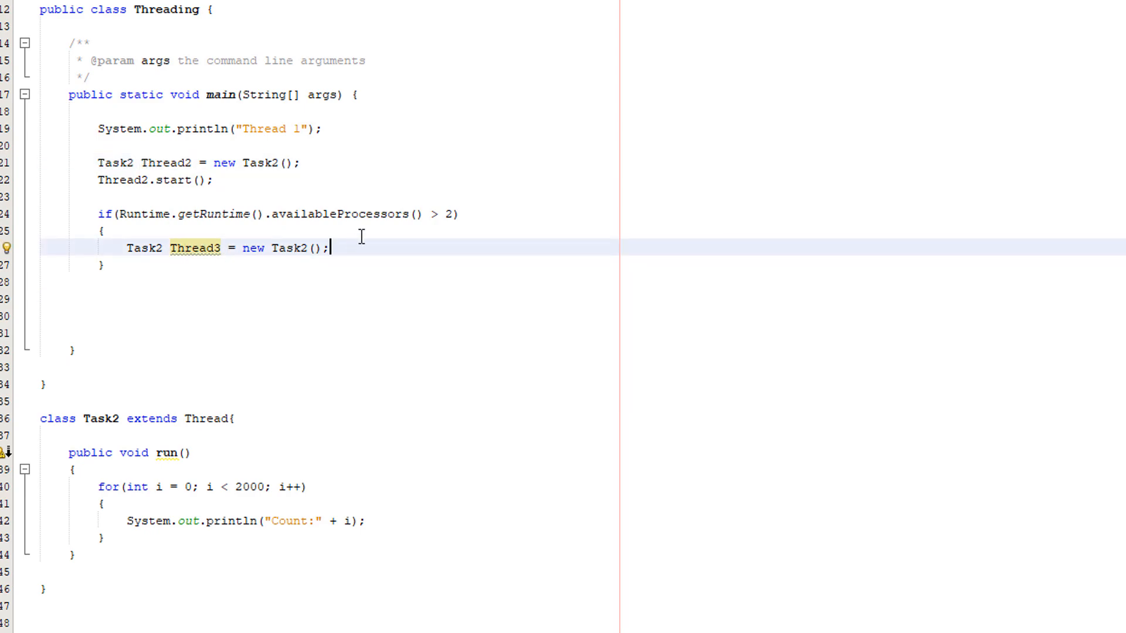
text(Thre)
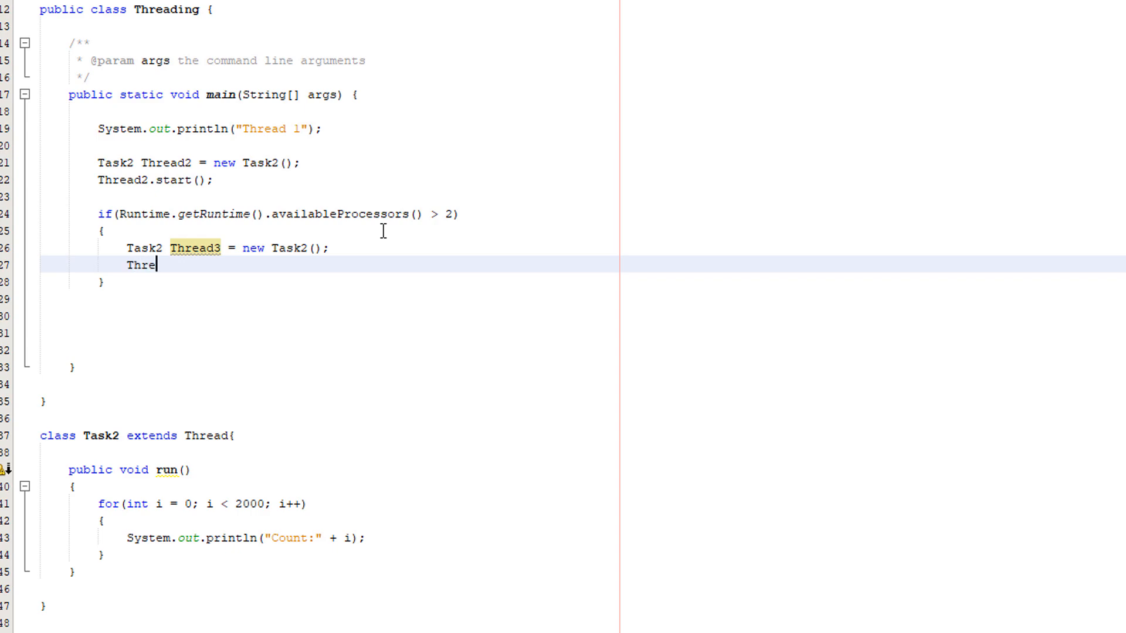
text(ad3.)
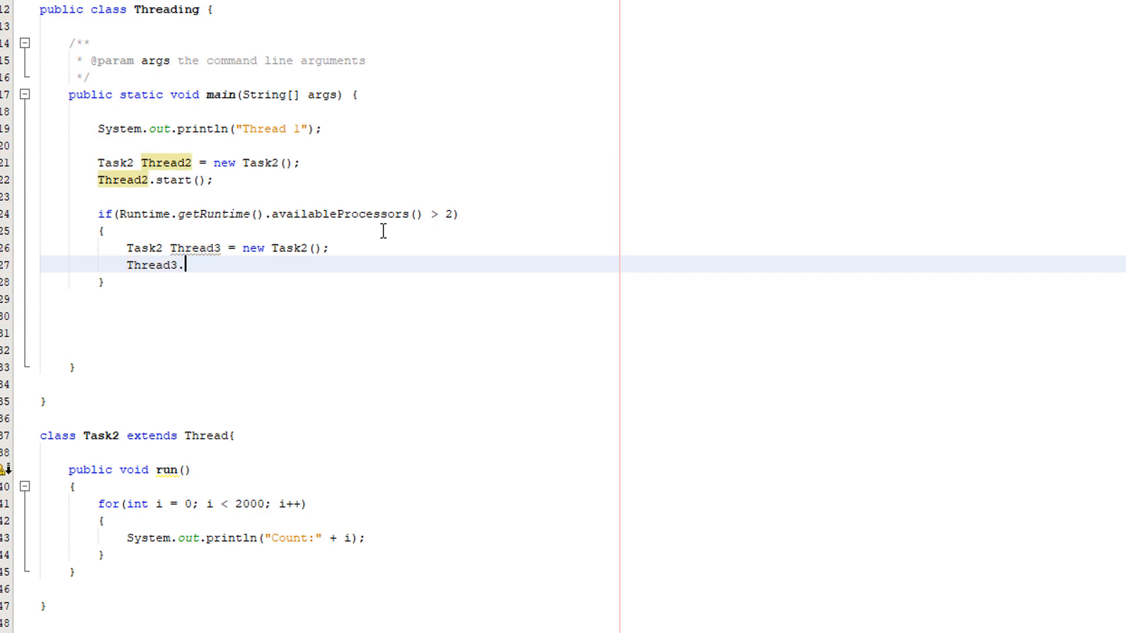
text(start();)
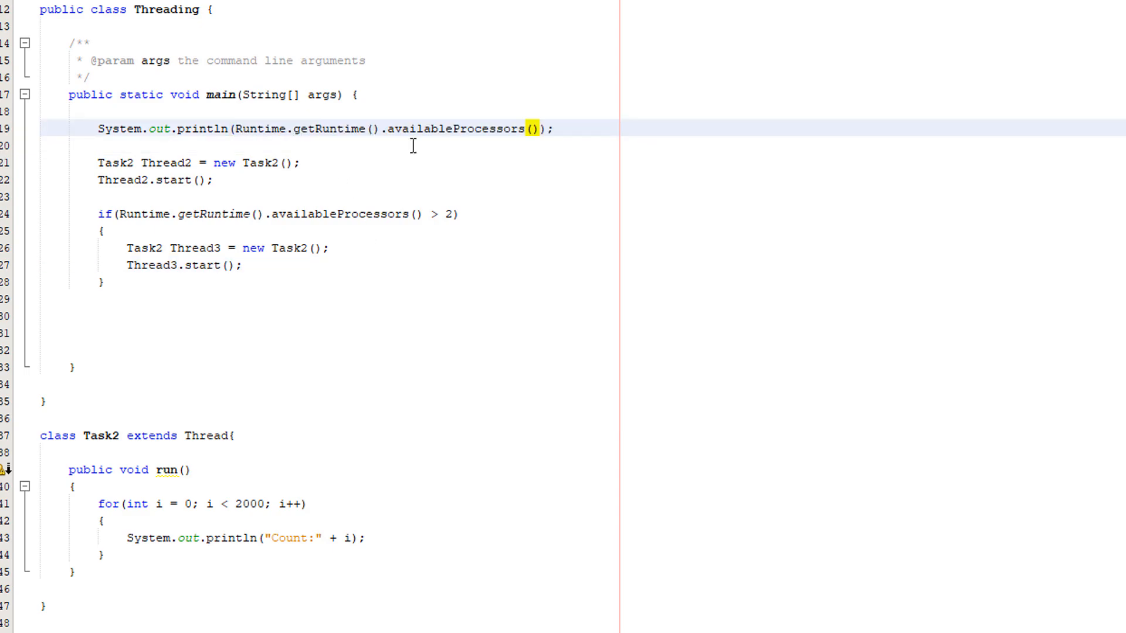
double_click(207, 129)
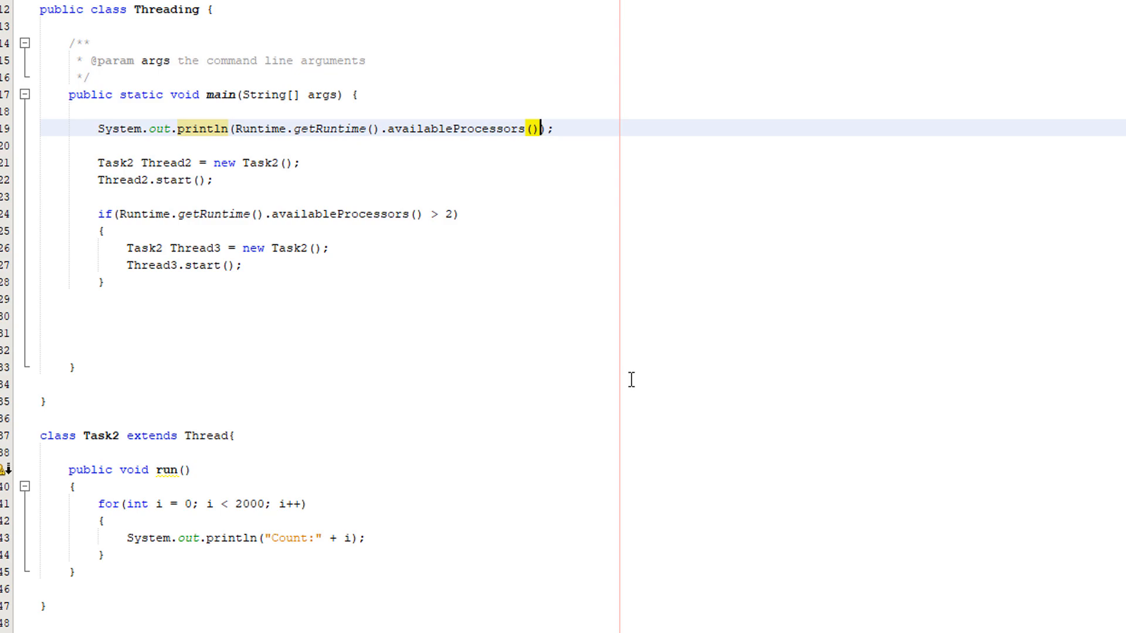
mouse_move(676, 347)
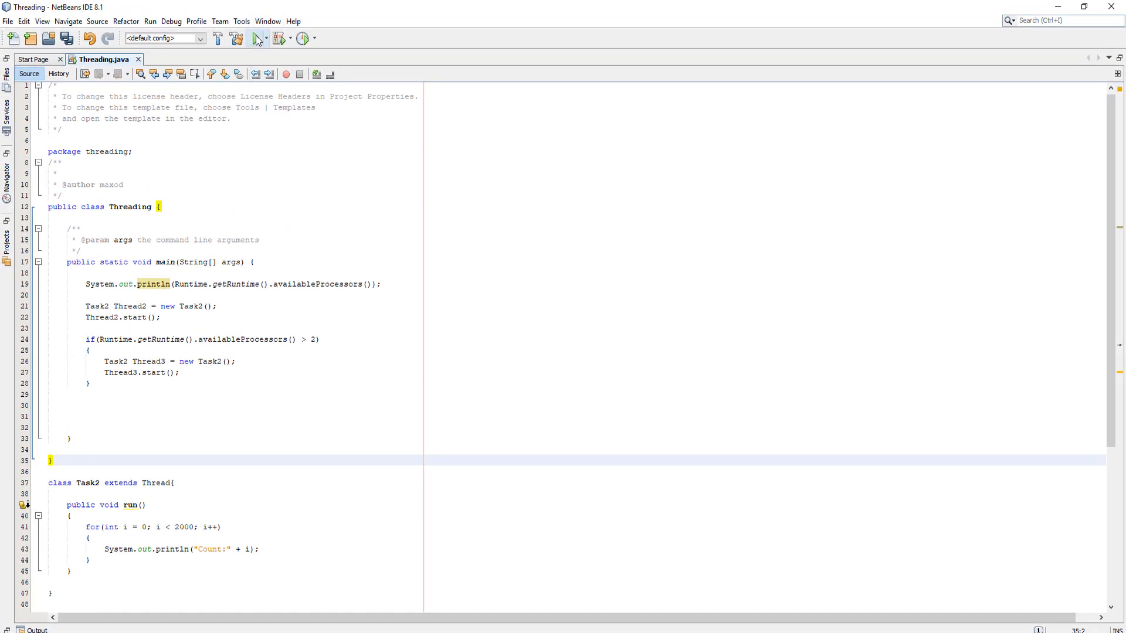
Step: Run the project showing 16 processors and select one interleaved Count line
click(253, 37)
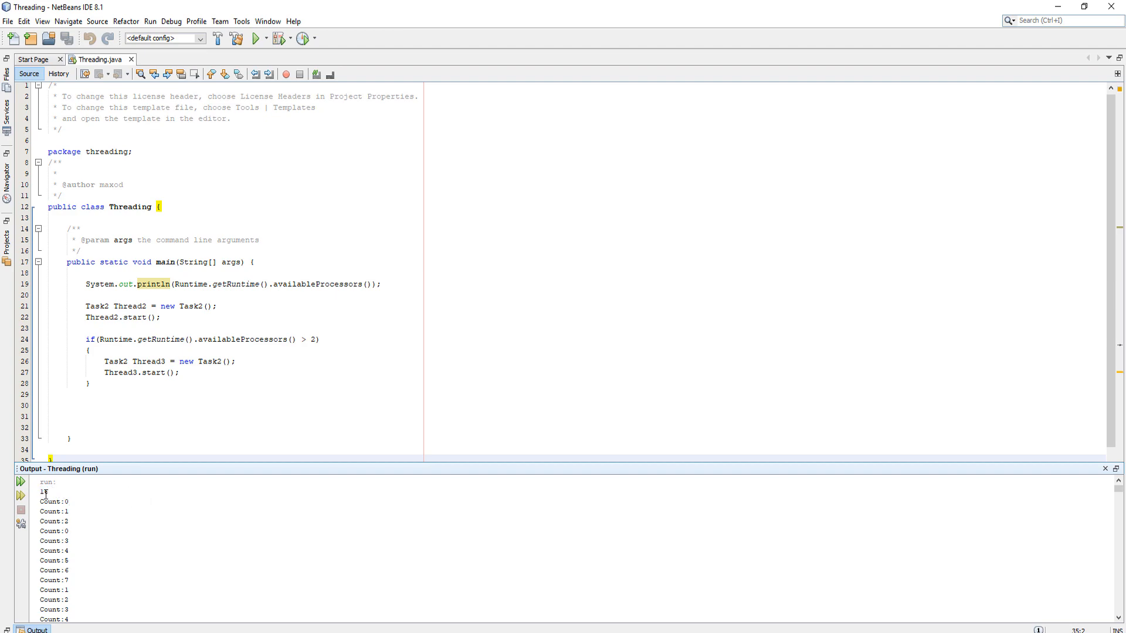
mouse_move(80, 520)
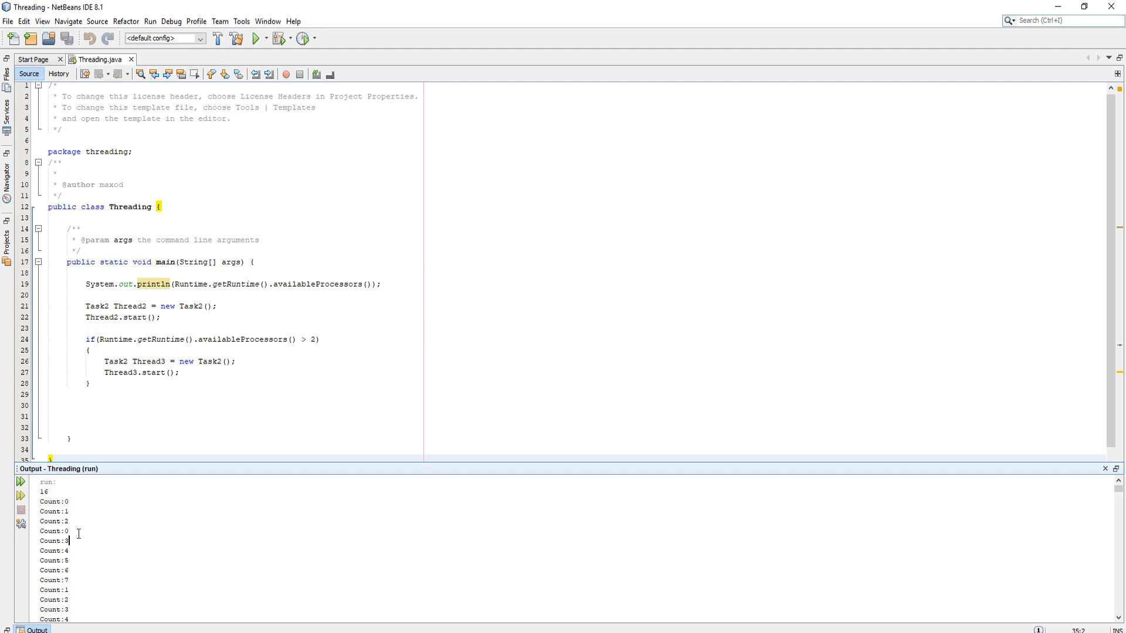
double_click(54, 531)
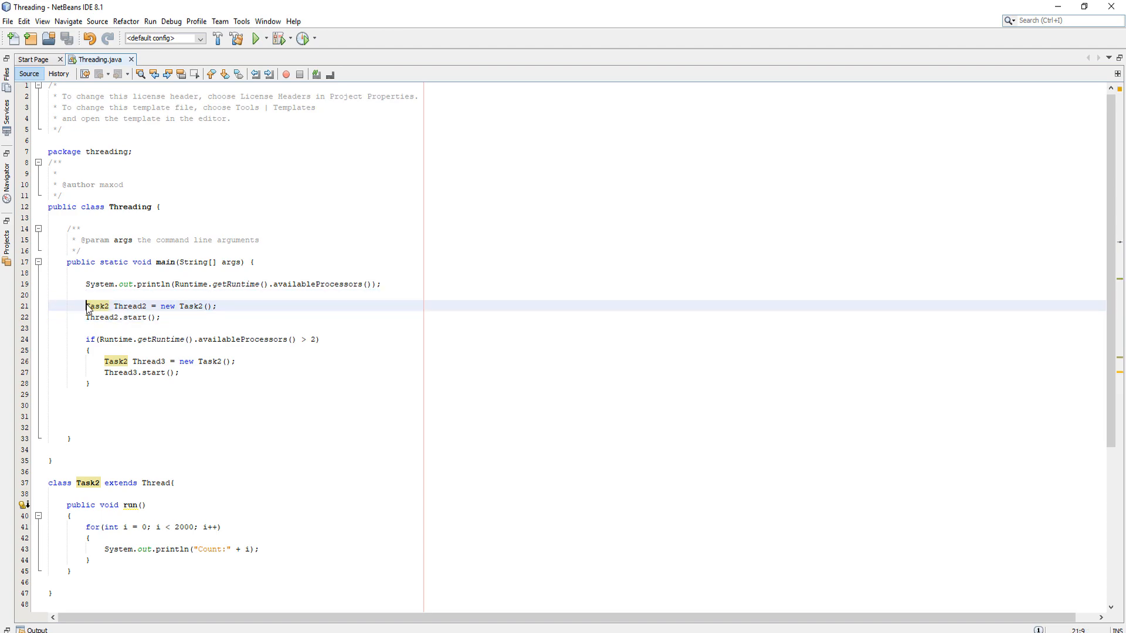
Step: Run the project again and select the first Count:0 line of the output
click(253, 36)
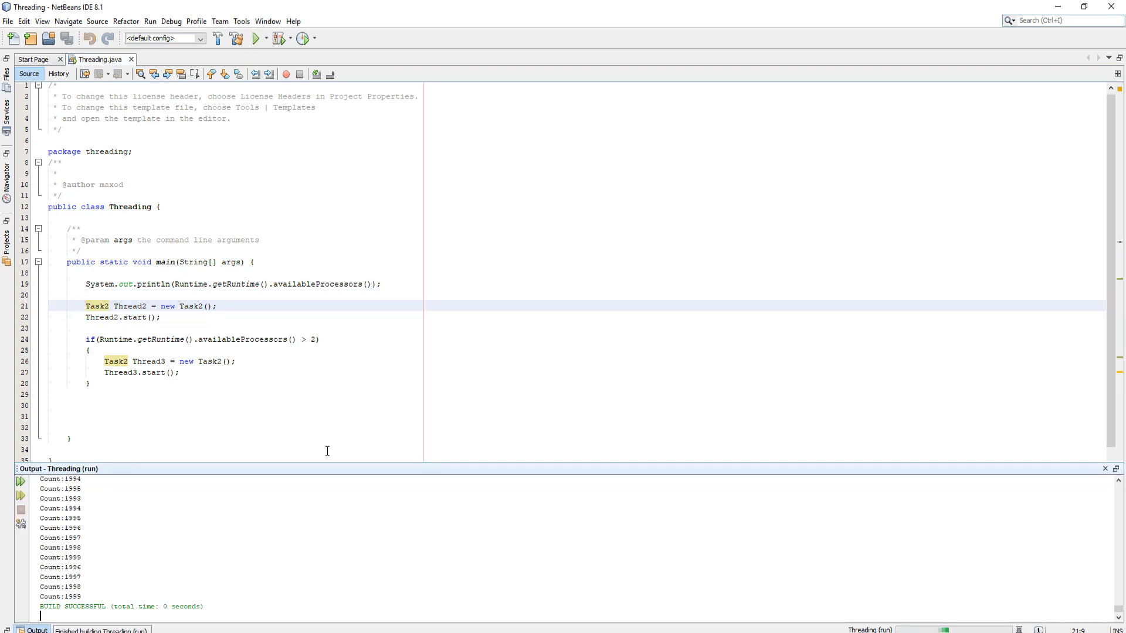
click(254, 38)
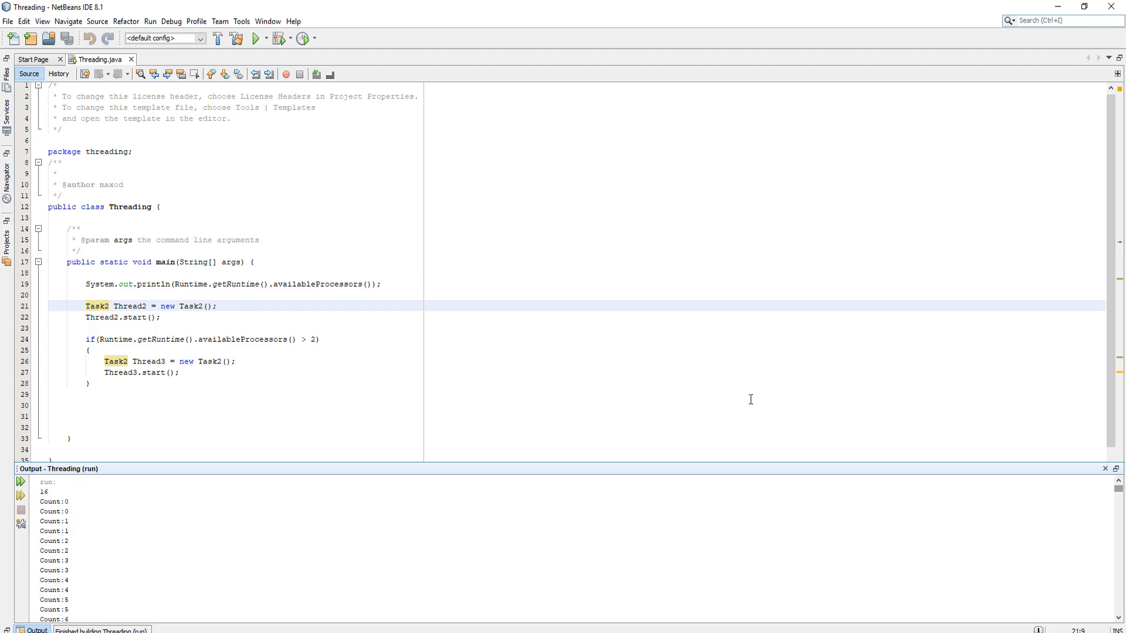
mouse_move(46, 507)
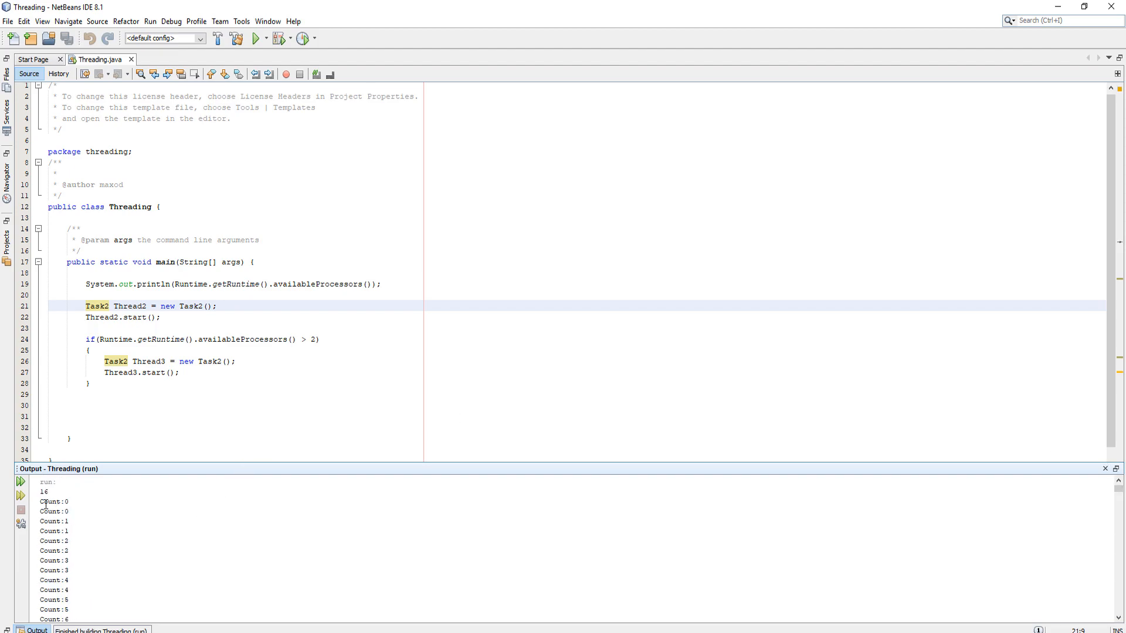
double_click(54, 502)
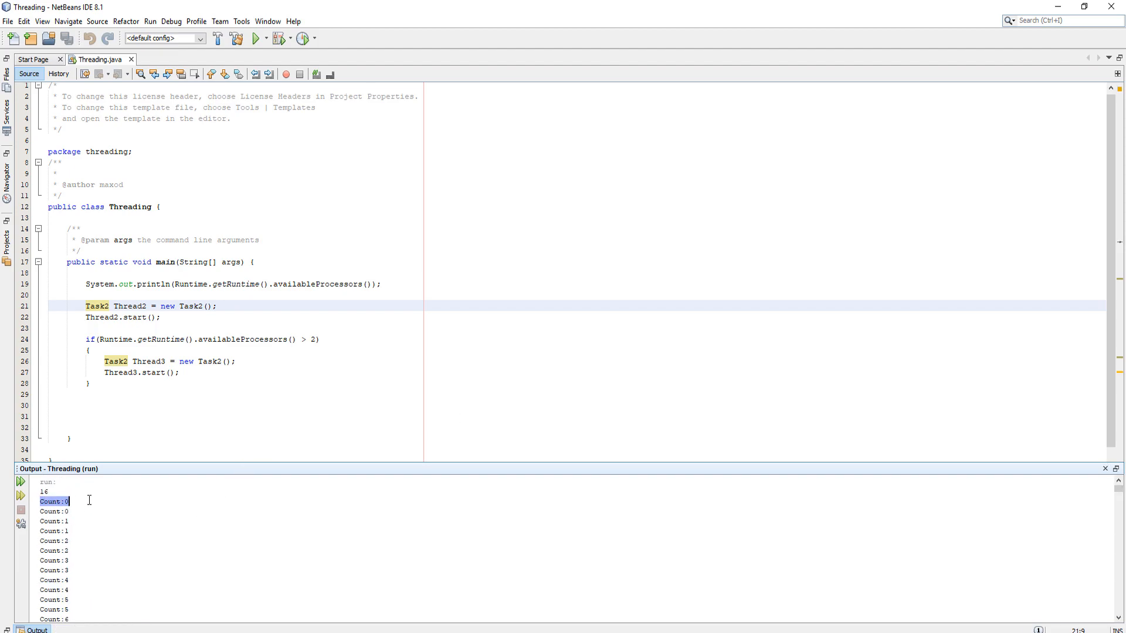